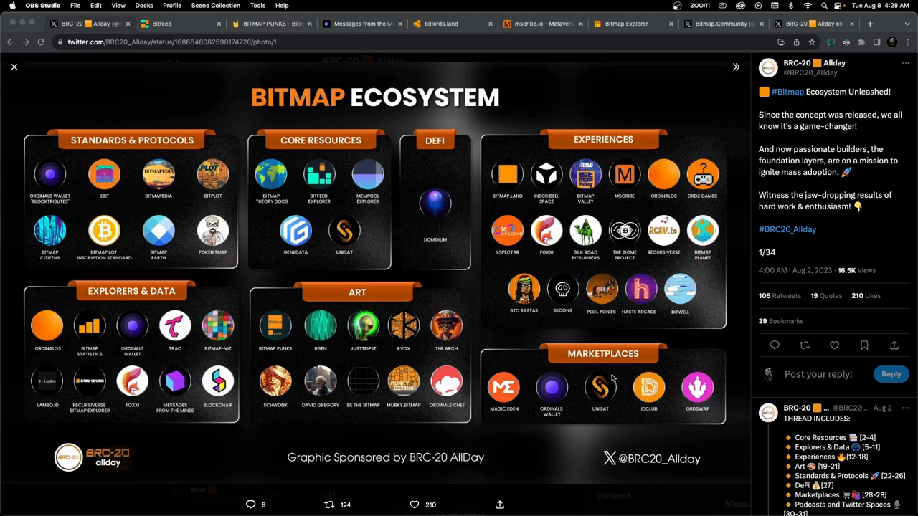
{"action": "mouse_move", "coordinate": [627, 317]}
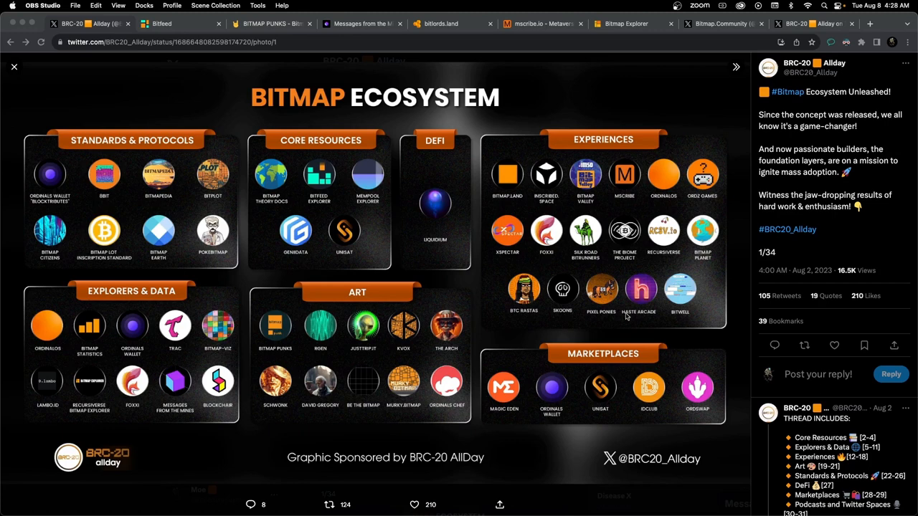
{"action": "mouse_move", "coordinate": [594, 327]}
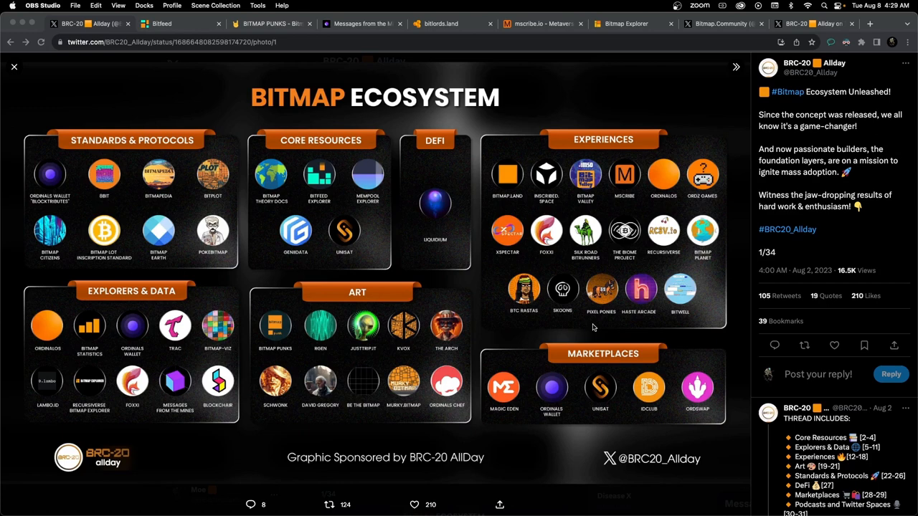
{"action": "mouse_move", "coordinate": [509, 316]}
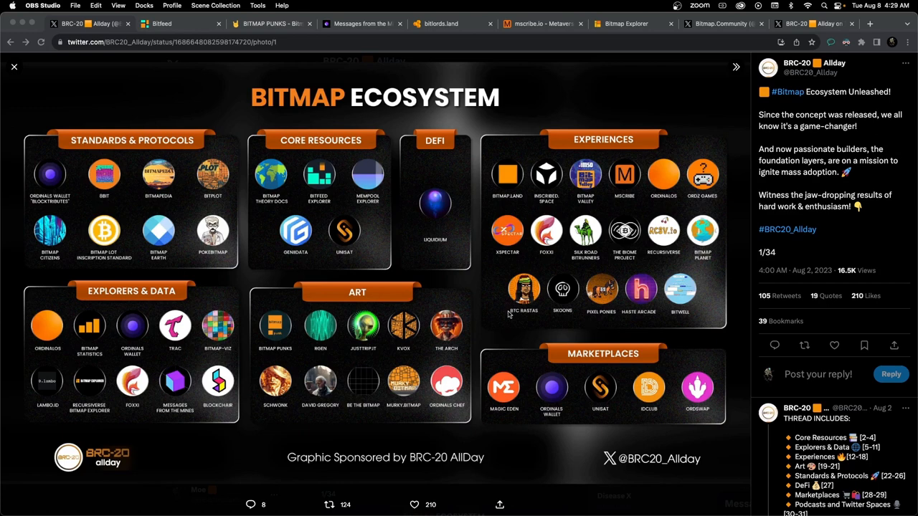
{"action": "mouse_move", "coordinate": [613, 258]}
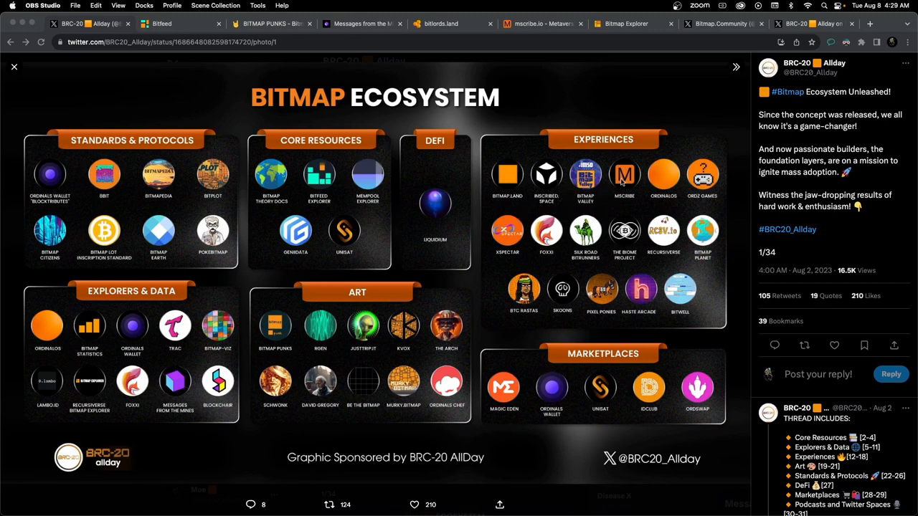
{"action": "mouse_move", "coordinate": [509, 185]}
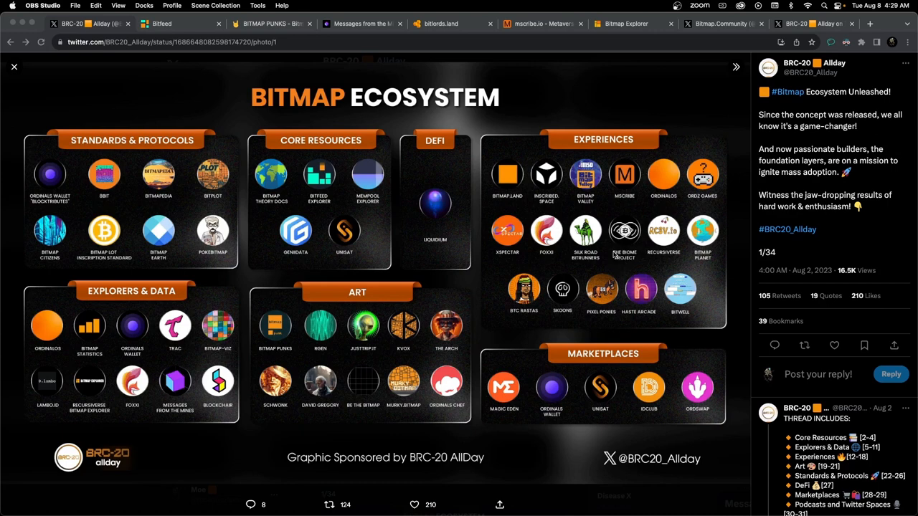
{"action": "mouse_move", "coordinate": [640, 224]}
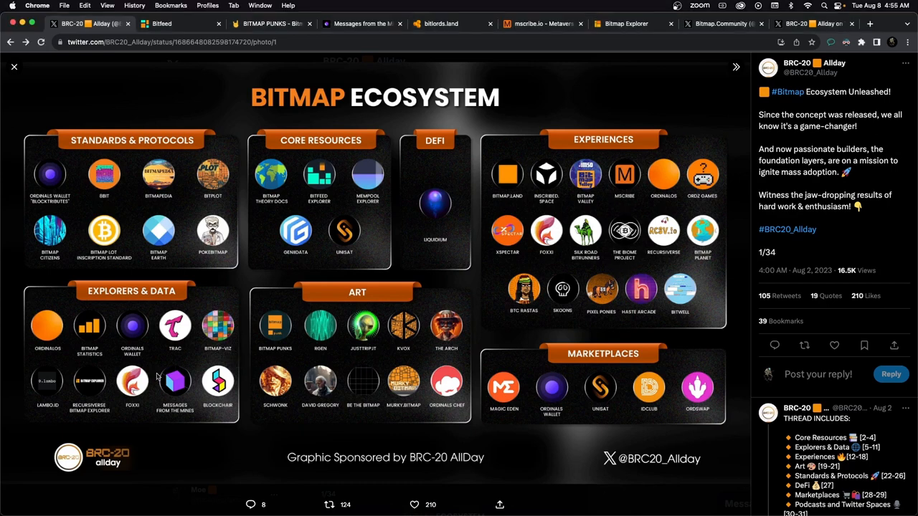
{"action": "mouse_move", "coordinate": [172, 376]}
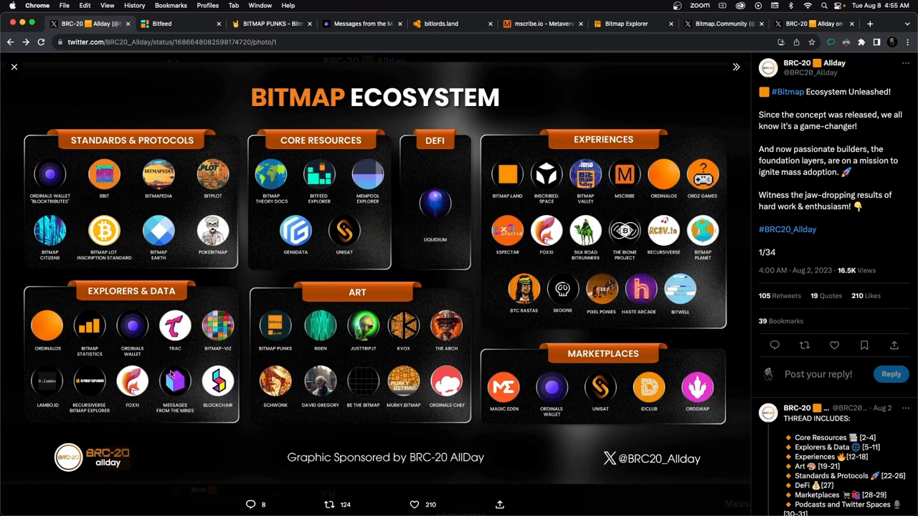
{"action": "mouse_move", "coordinate": [184, 398]}
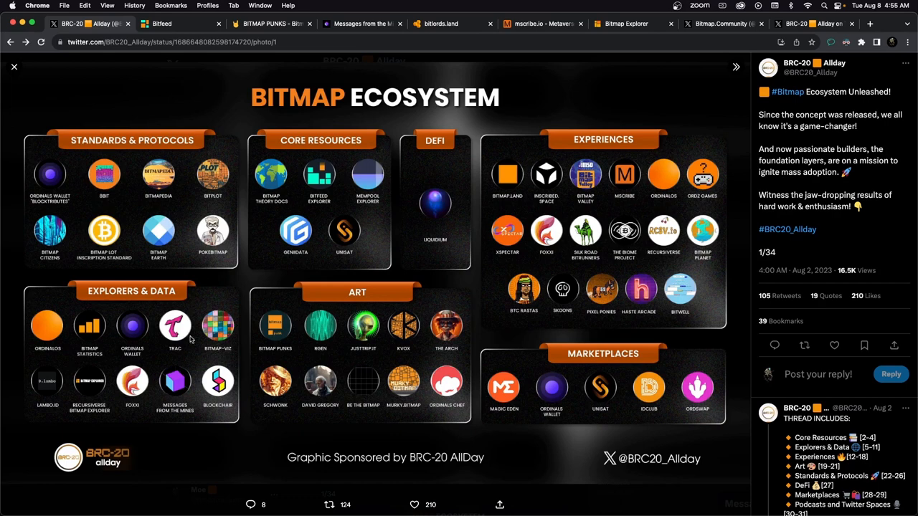
{"action": "mouse_move", "coordinate": [185, 344]}
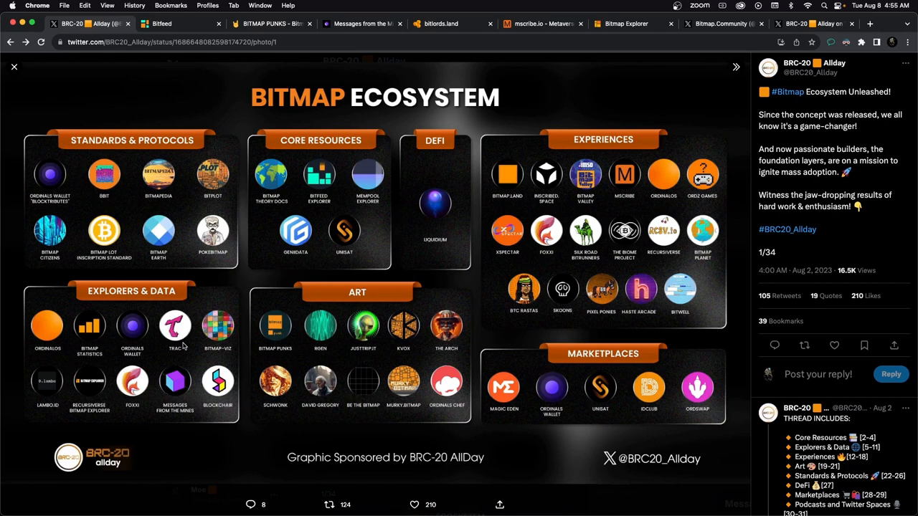
{"action": "mouse_move", "coordinate": [185, 345]}
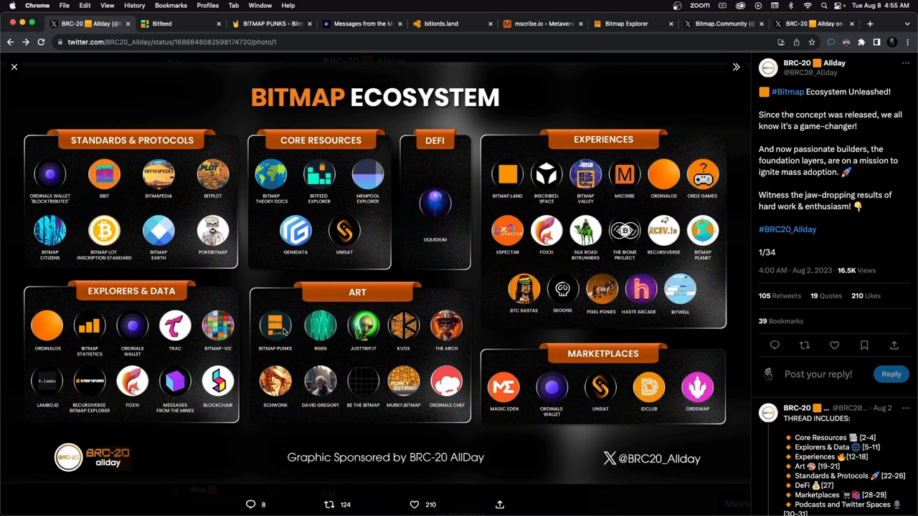
- Switch to the Bitmap Punks GitBook docs explaining the collection split
{"action": "left_click", "coordinate": [271, 23]}
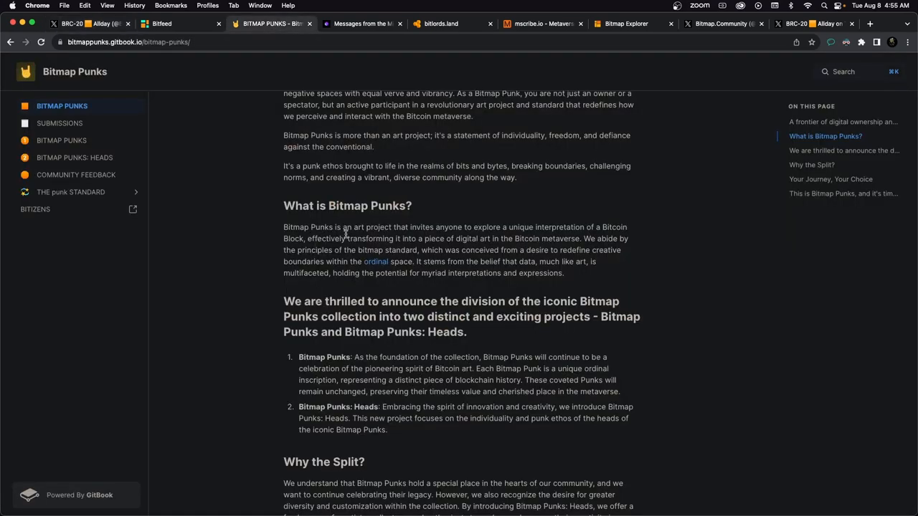
{"action": "mouse_move", "coordinate": [416, 238]}
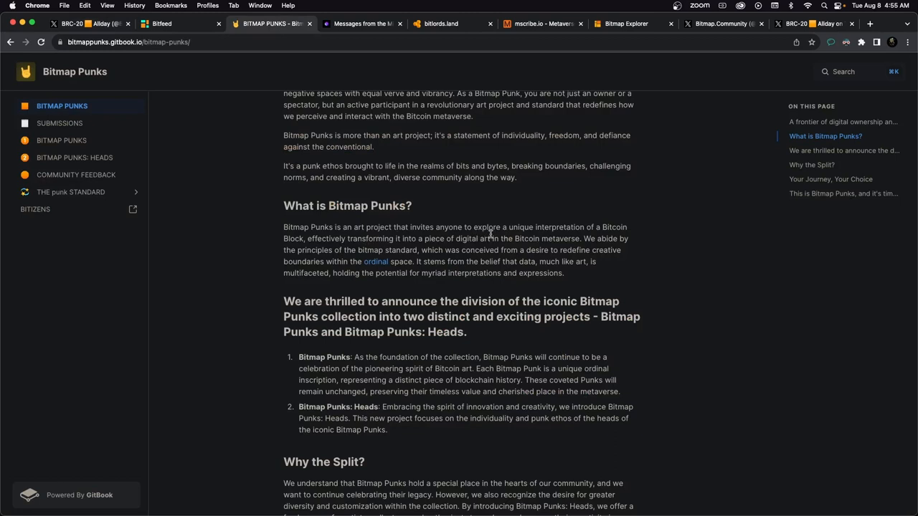
{"action": "mouse_move", "coordinate": [605, 232]}
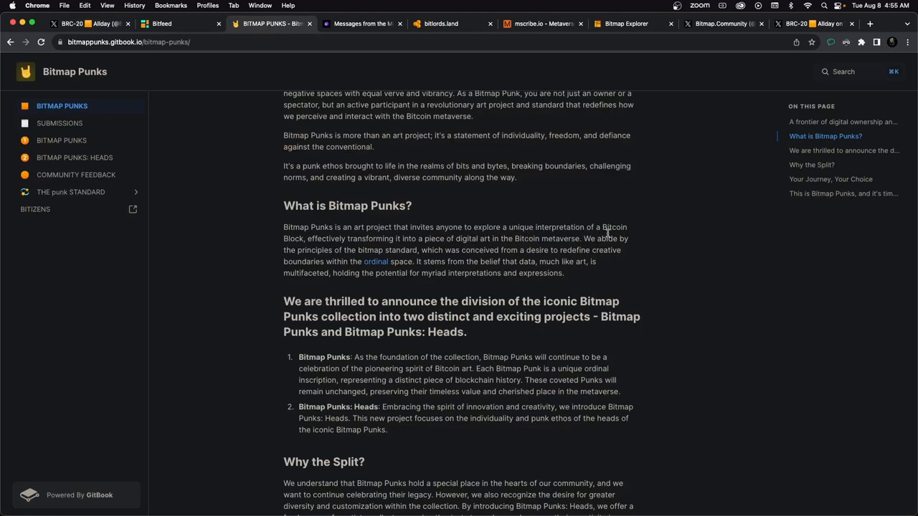
{"action": "mouse_move", "coordinate": [362, 253]}
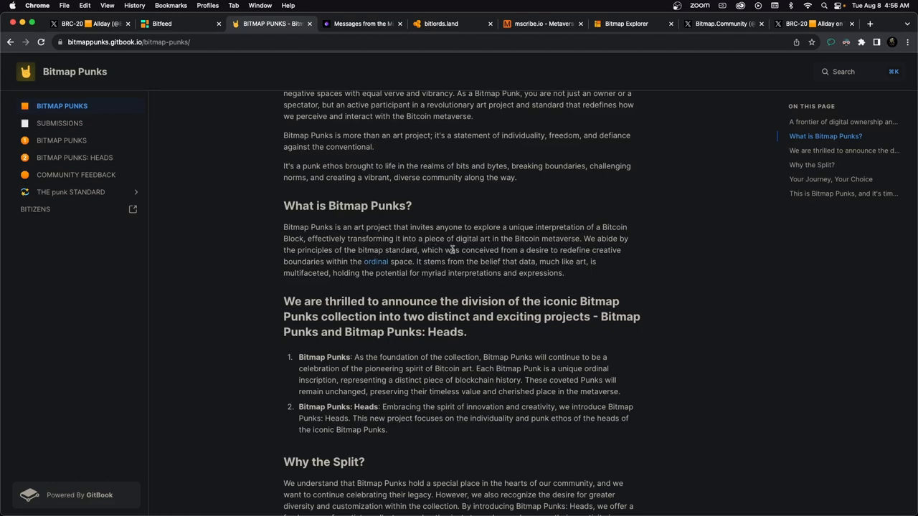
{"action": "mouse_move", "coordinate": [501, 248]}
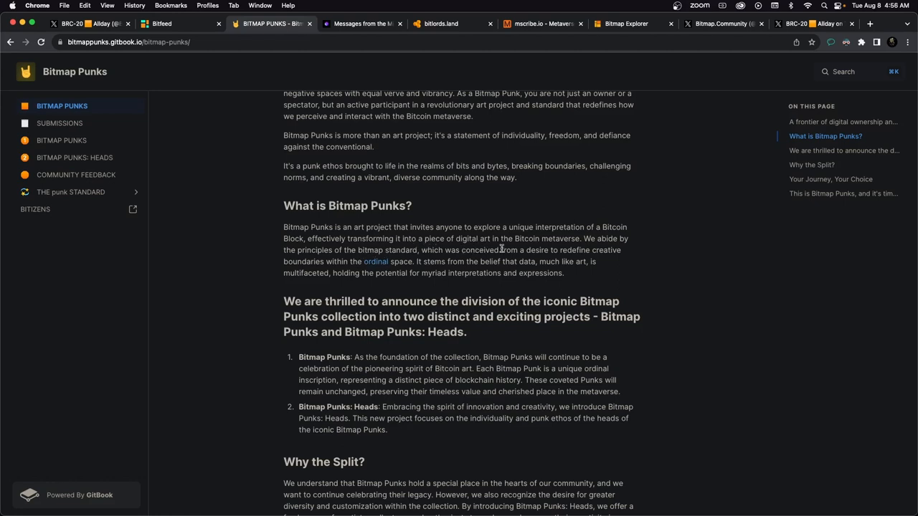
{"action": "mouse_move", "coordinate": [516, 247]}
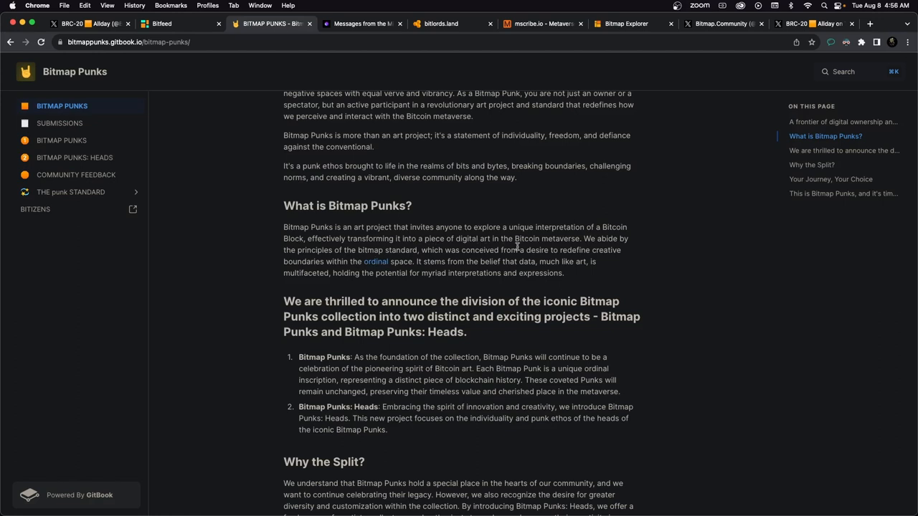
{"action": "mouse_move", "coordinate": [243, 161]}
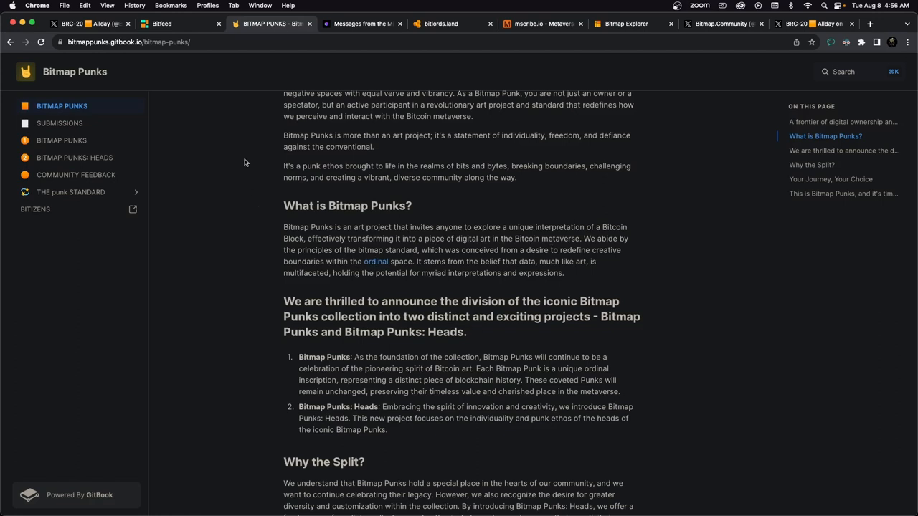
{"action": "mouse_move", "coordinate": [218, 150]}
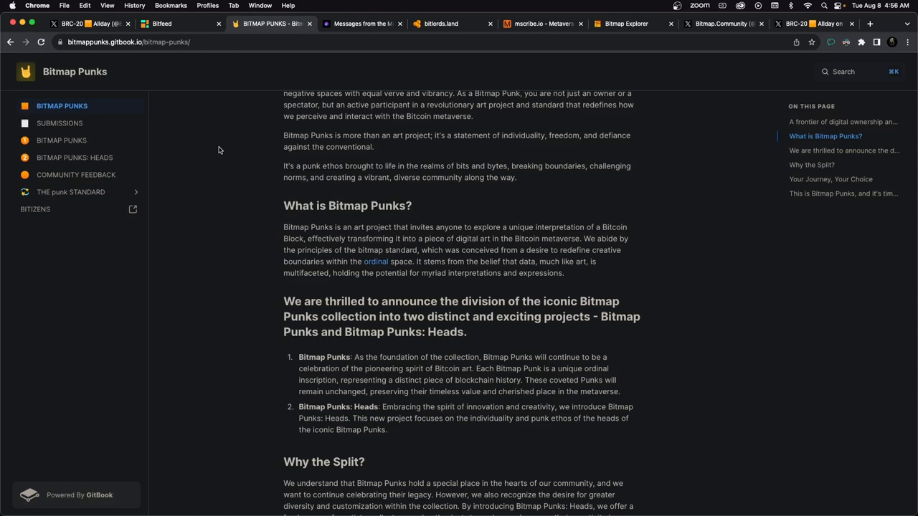
- Switch to the Bitfeed live block visualizer showing the latest block
{"action": "left_click", "coordinate": [161, 23]}
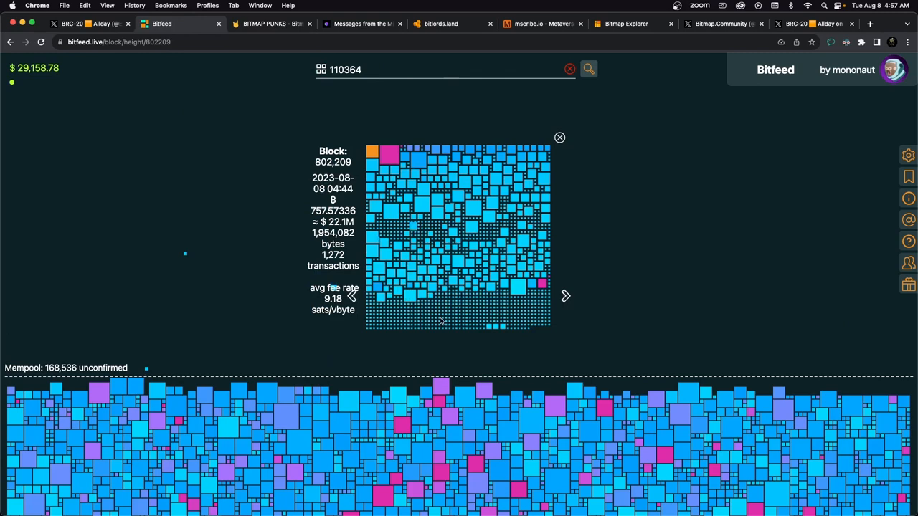
{"action": "mouse_move", "coordinate": [427, 287]}
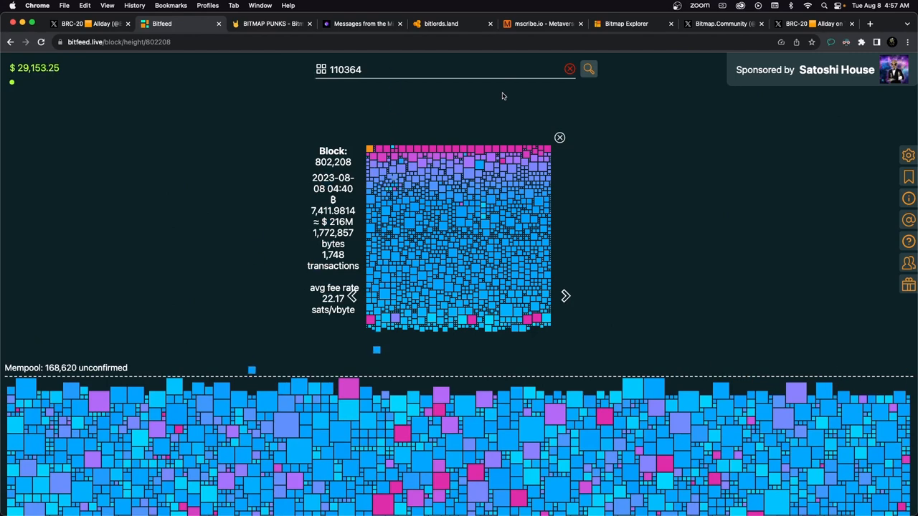
{"action": "mouse_move", "coordinate": [493, 170]}
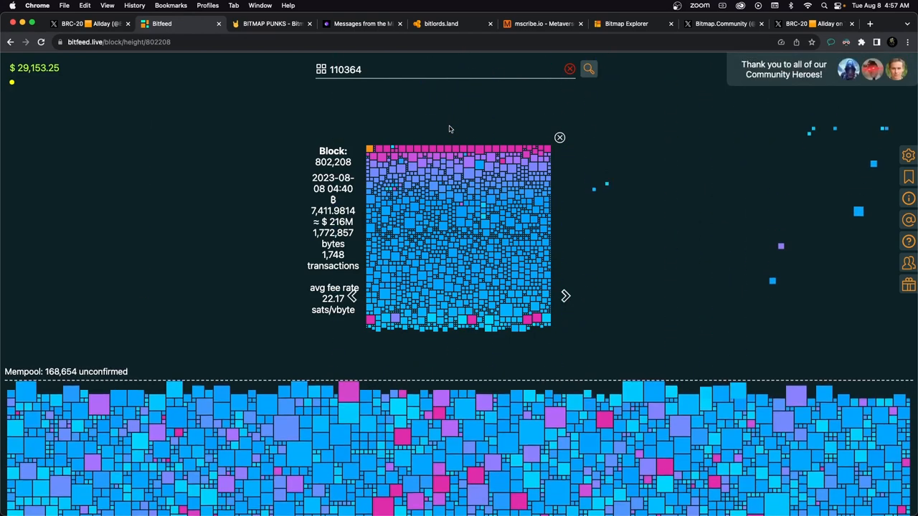
- Look up block 110,364, step back to block 110,362, then return to the Bitmap Punks docs
{"action": "left_click", "coordinate": [588, 69]}
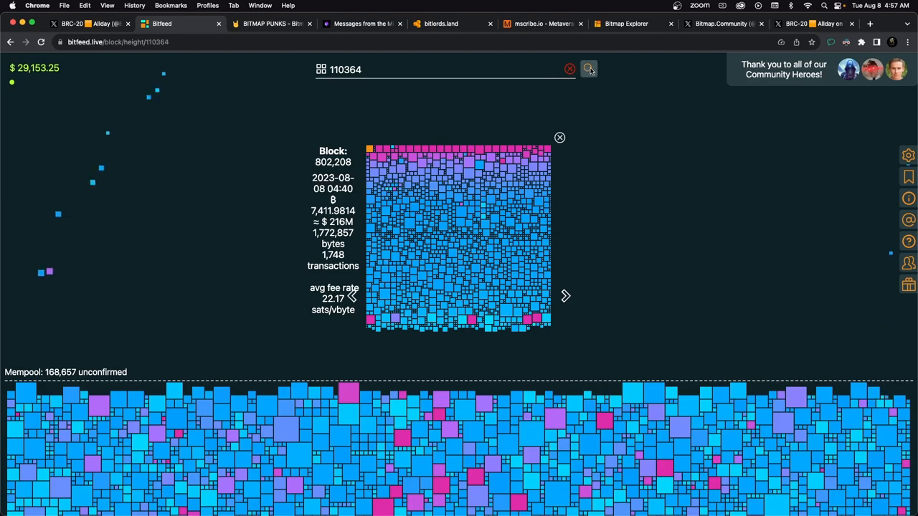
{"action": "left_click", "coordinate": [588, 68]}
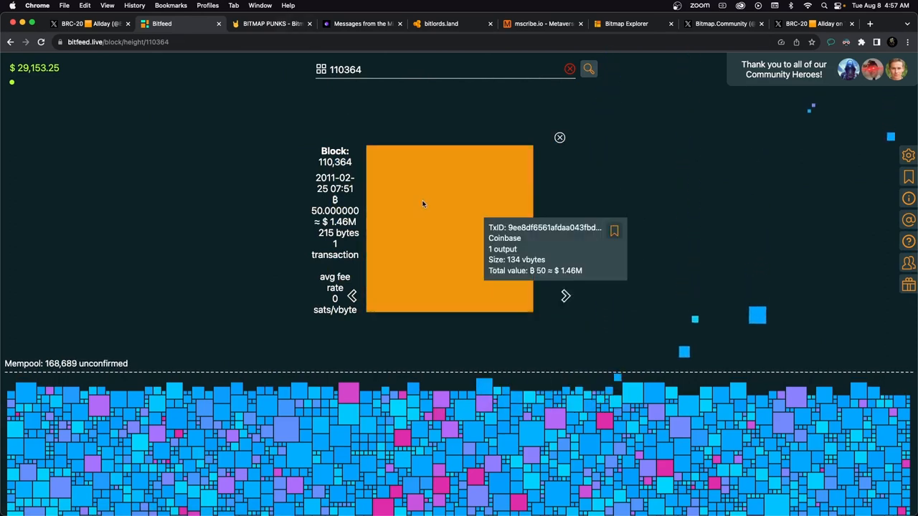
{"action": "mouse_move", "coordinate": [554, 242]}
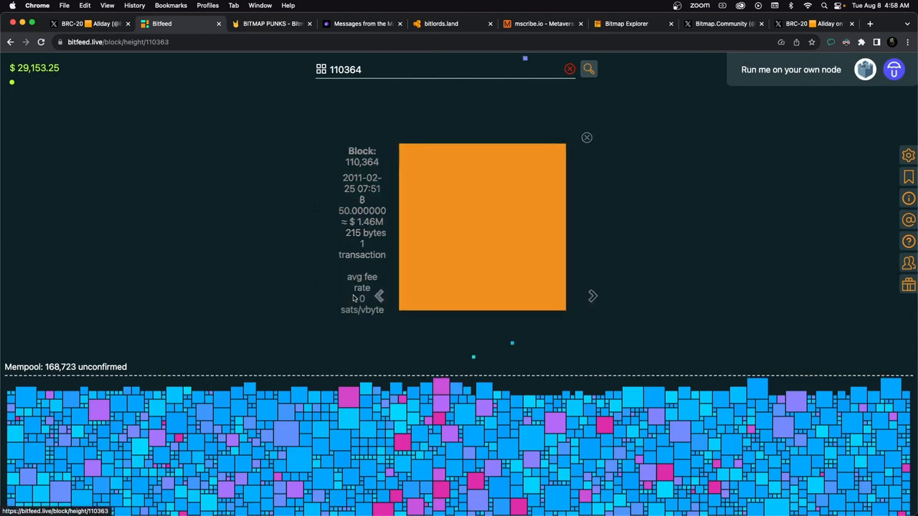
{"action": "left_click", "coordinate": [379, 295]}
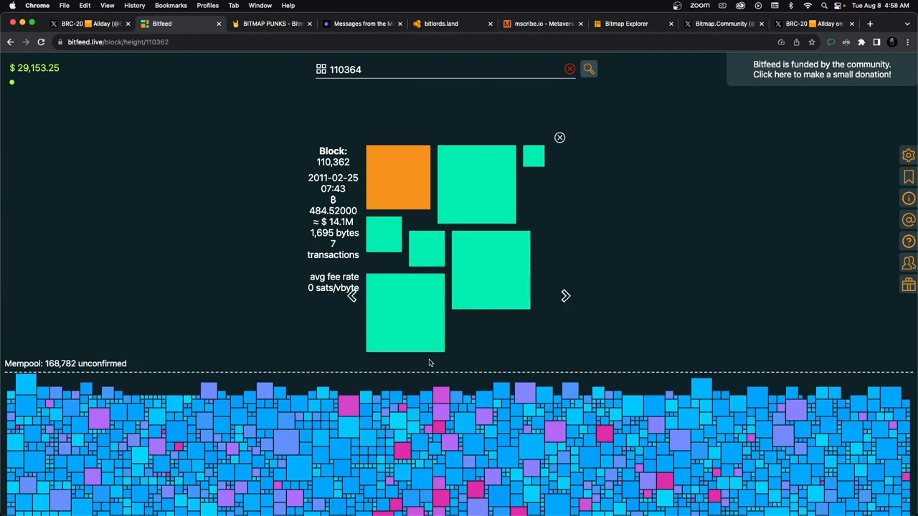
{"action": "mouse_move", "coordinate": [405, 313]}
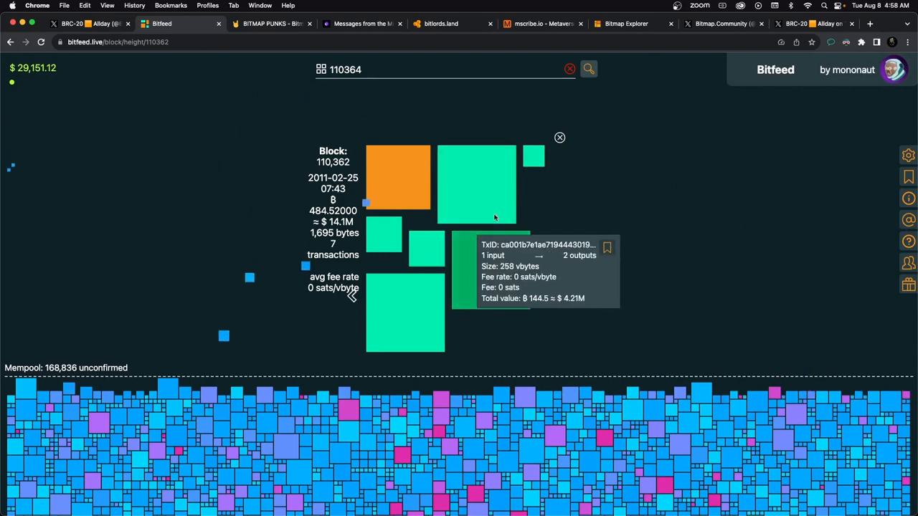
{"action": "left_click", "coordinate": [271, 23]}
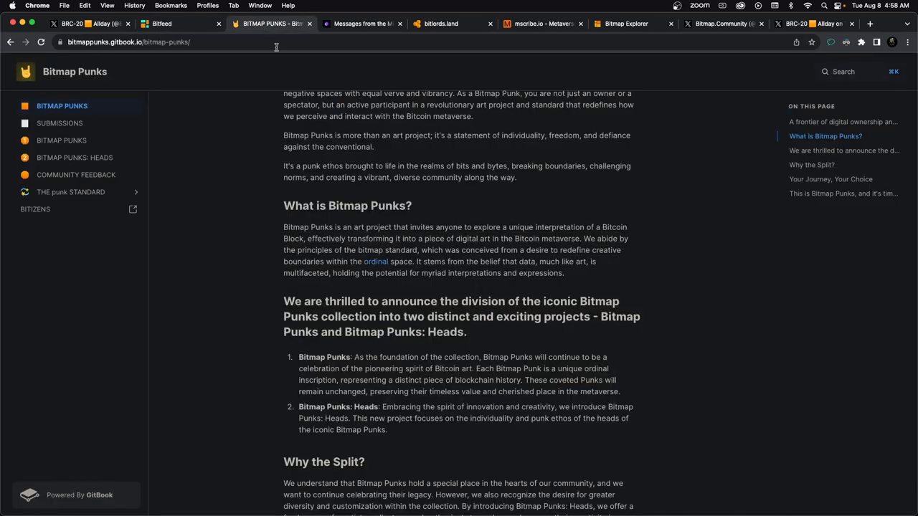
{"action": "left_click", "coordinate": [62, 141]}
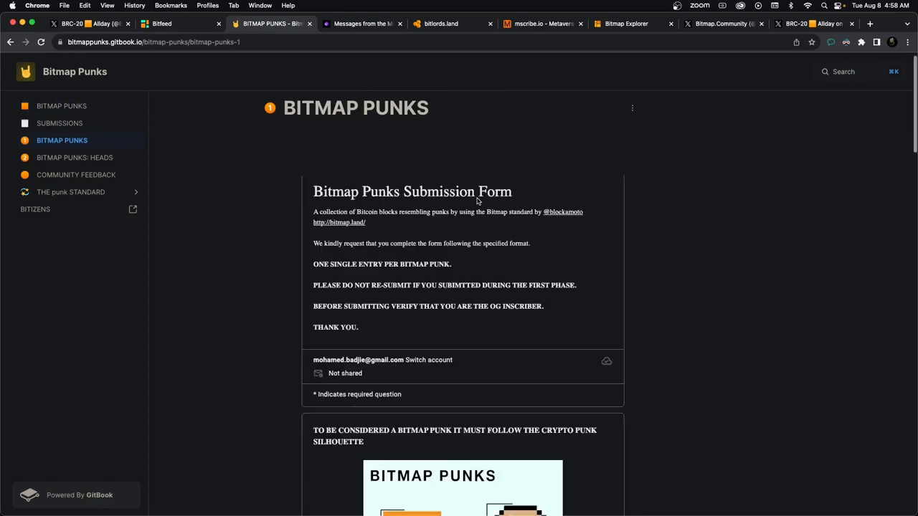
{"action": "scroll", "scroll_direction": "down", "scroll_amount": 3}
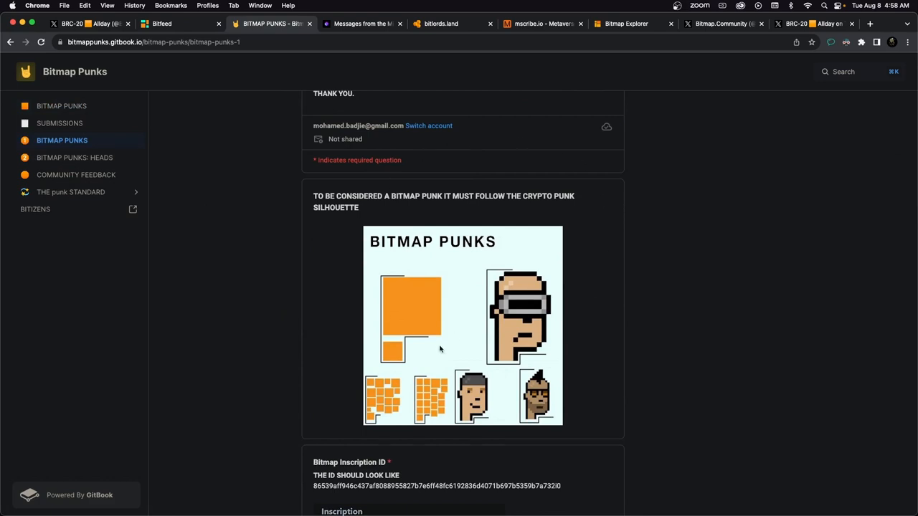
{"action": "mouse_move", "coordinate": [544, 198]}
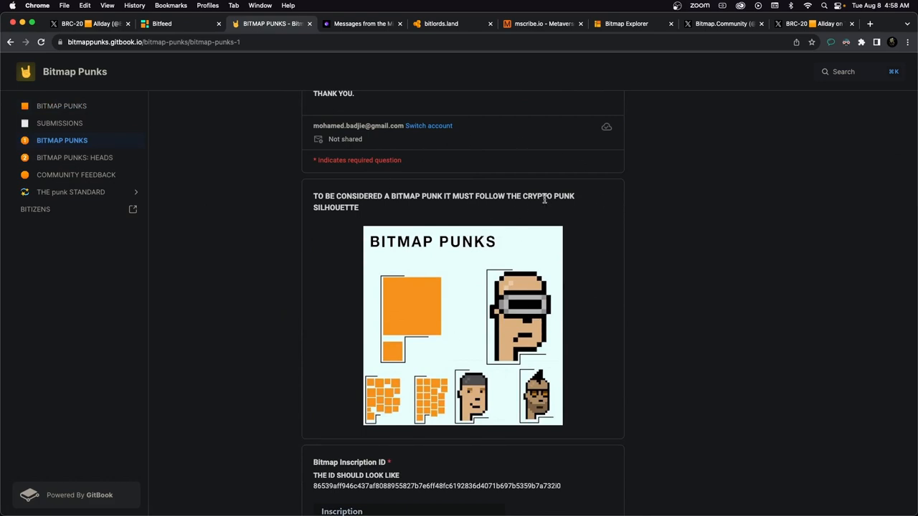
{"action": "mouse_move", "coordinate": [424, 336]}
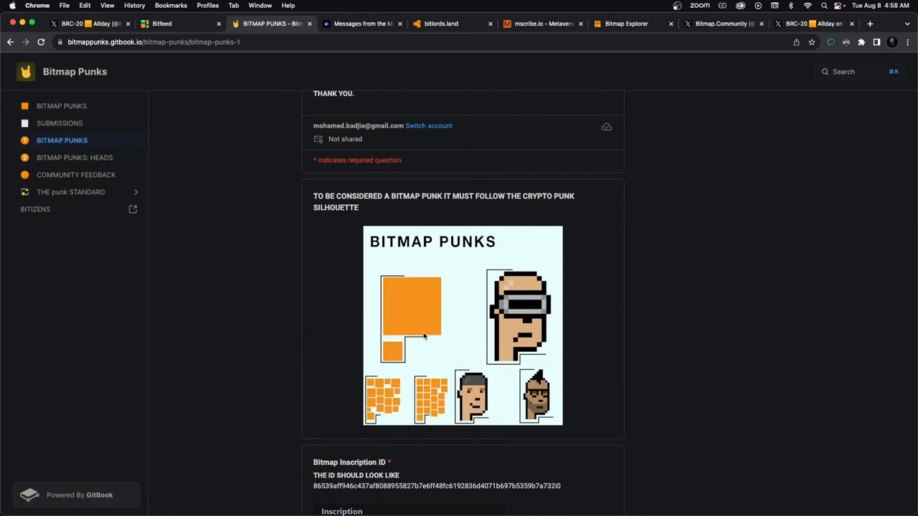
{"action": "mouse_move", "coordinate": [502, 396]}
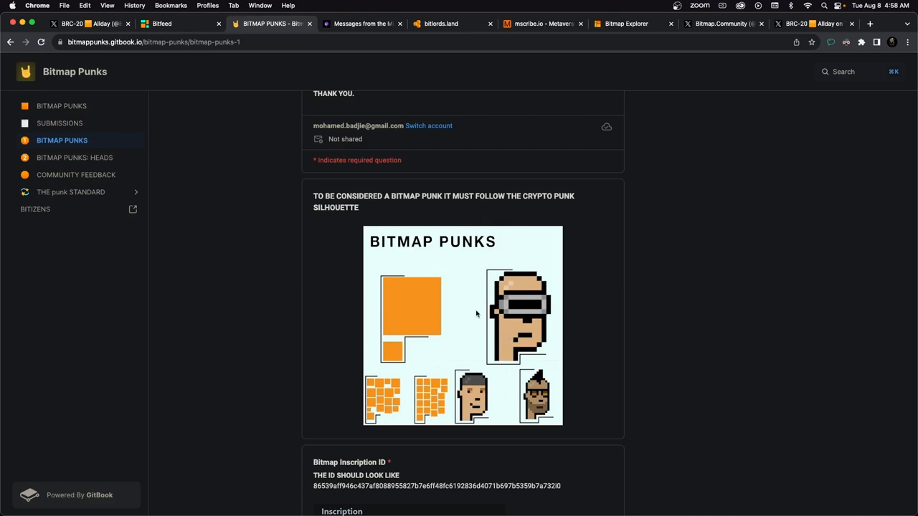
{"action": "mouse_move", "coordinate": [419, 319]}
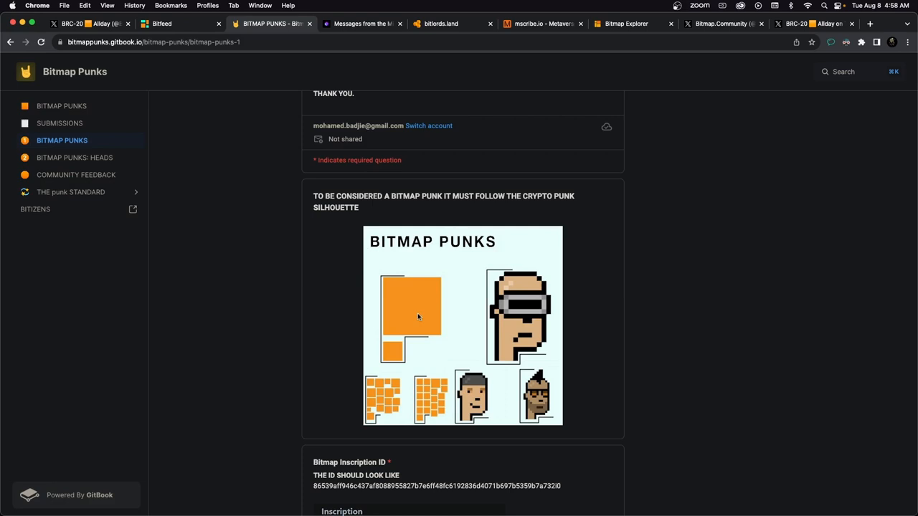
{"action": "mouse_move", "coordinate": [375, 417]}
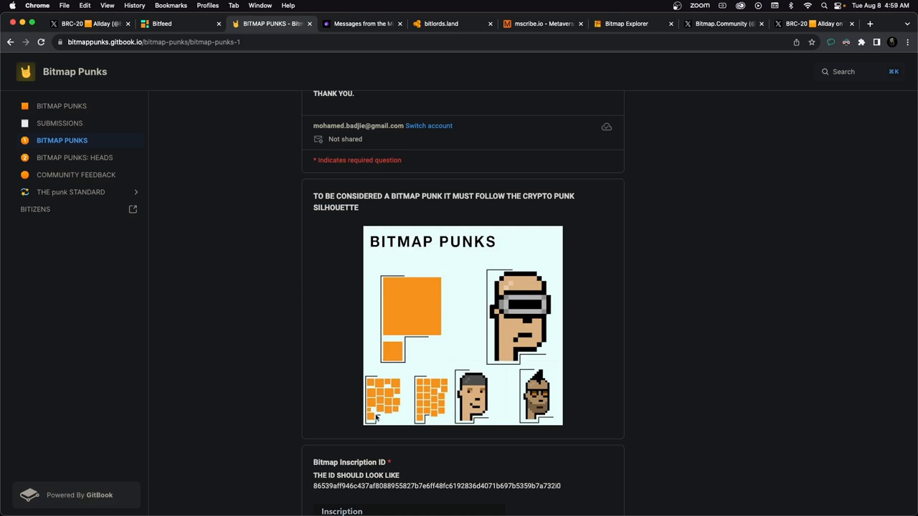
{"action": "scroll", "scroll_direction": "down", "scroll_amount": 3}
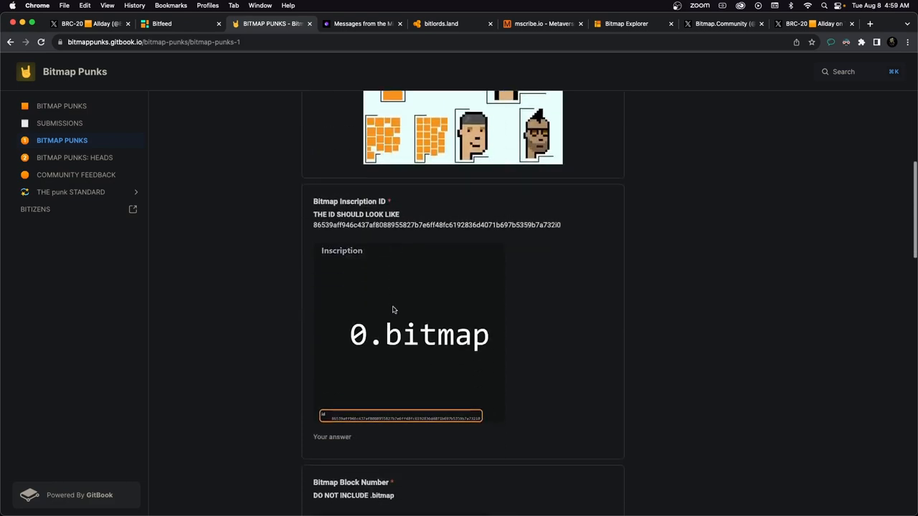
{"action": "scroll", "scroll_direction": "down", "scroll_amount": 3}
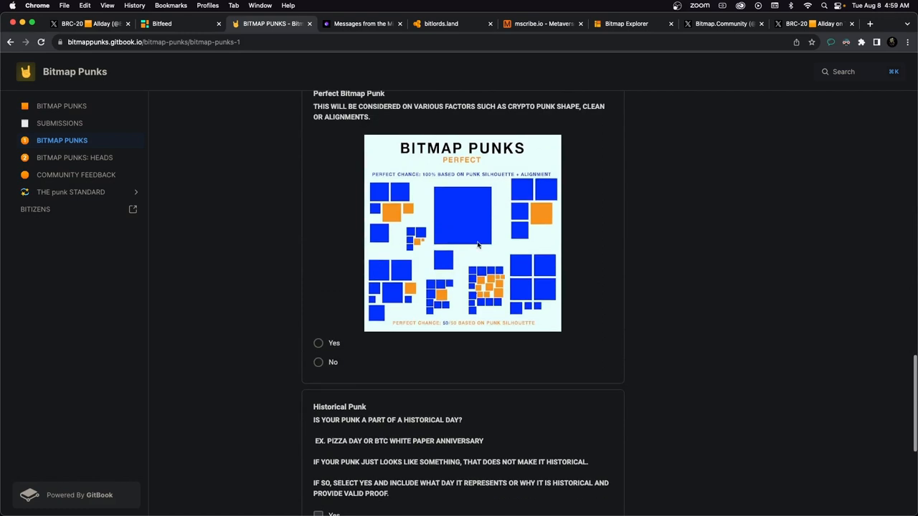
{"action": "mouse_move", "coordinate": [475, 205]}
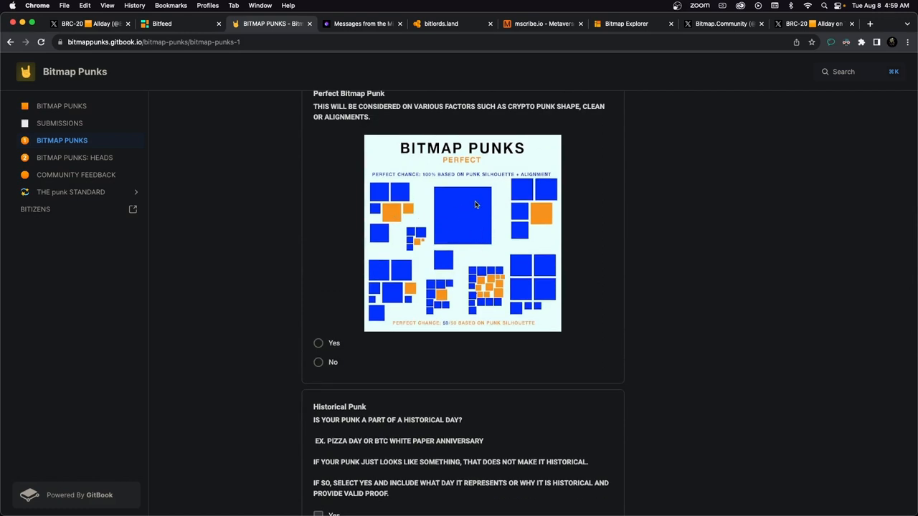
{"action": "mouse_move", "coordinate": [417, 241]}
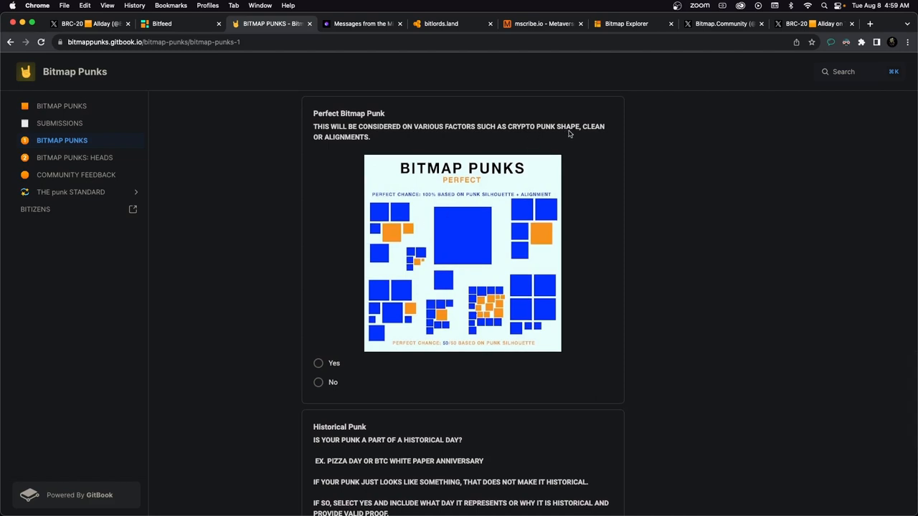
{"action": "mouse_move", "coordinate": [519, 209]}
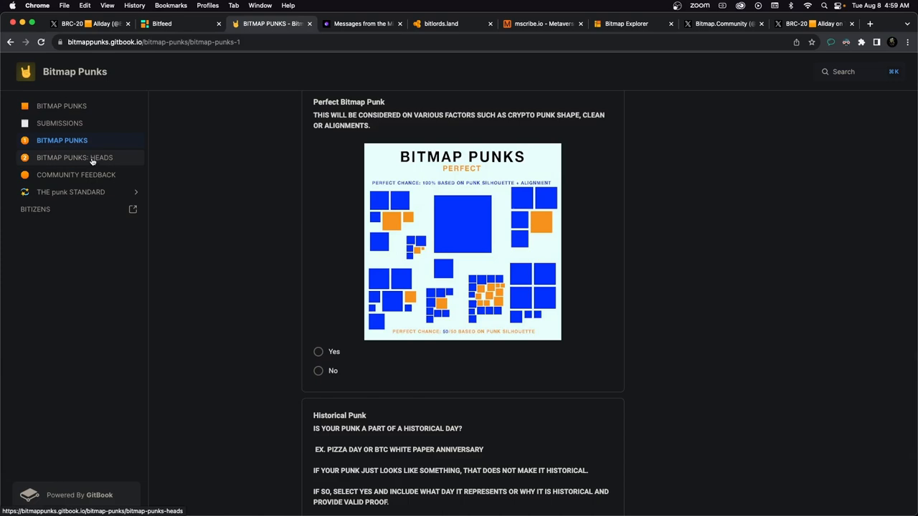
- Read the Bitmap Punks: Heads form down to the 'Historical Punk' question and Submit button
{"action": "left_click", "coordinate": [74, 156]}
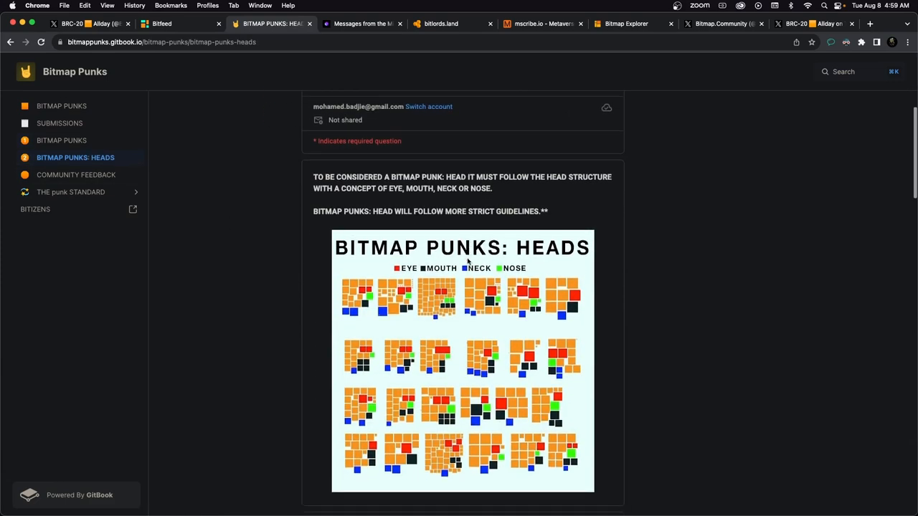
{"action": "scroll", "scroll_direction": "down", "scroll_amount": 3}
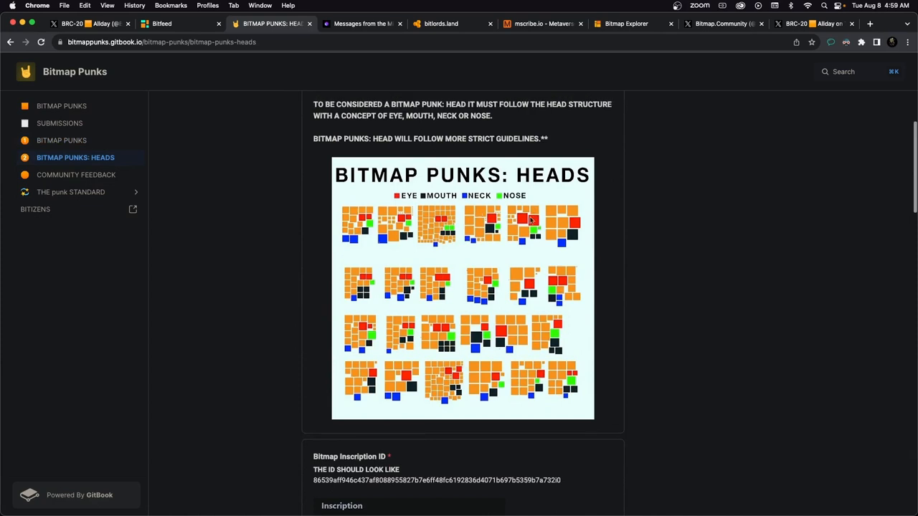
{"action": "mouse_move", "coordinate": [505, 241]}
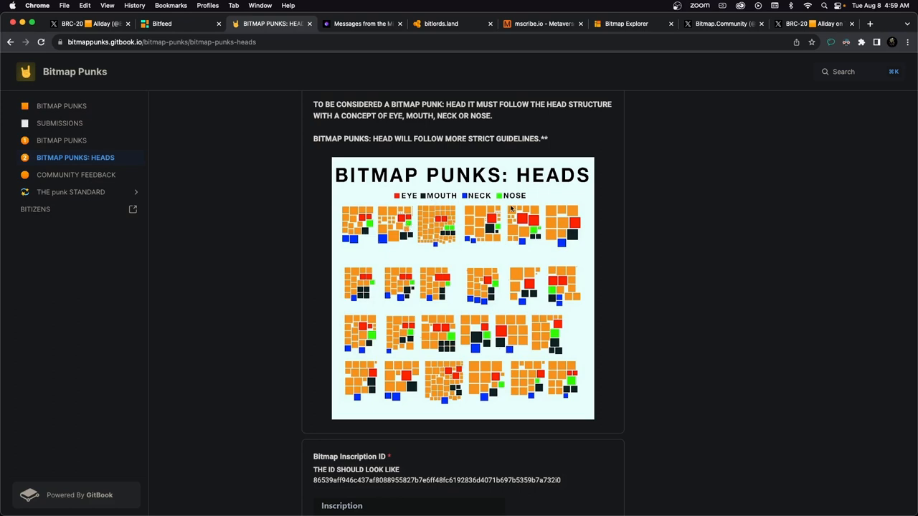
{"action": "scroll", "scroll_direction": "down", "scroll_amount": 3}
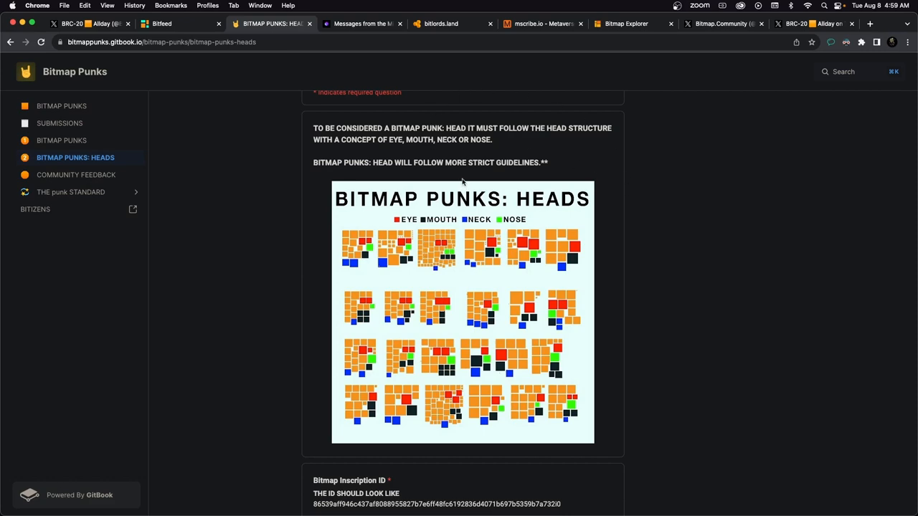
{"action": "mouse_move", "coordinate": [474, 257]}
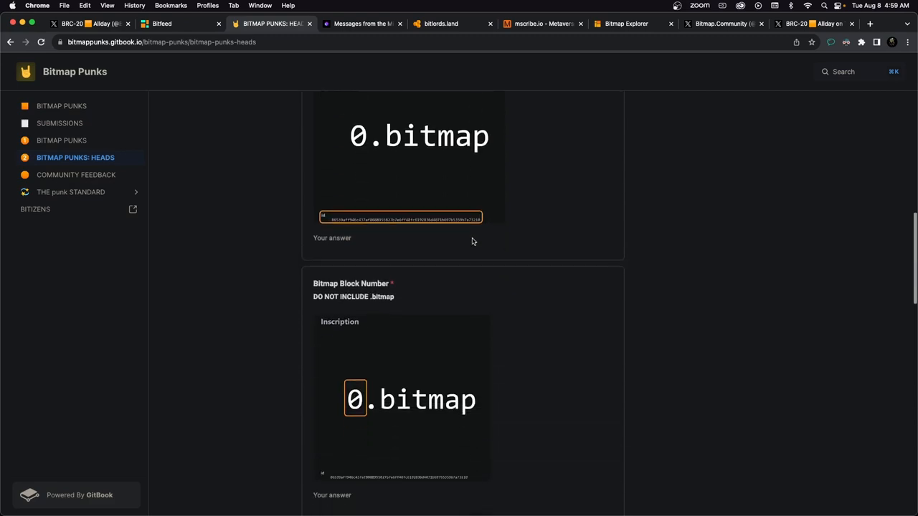
{"action": "scroll", "scroll_direction": "down", "scroll_amount": 3}
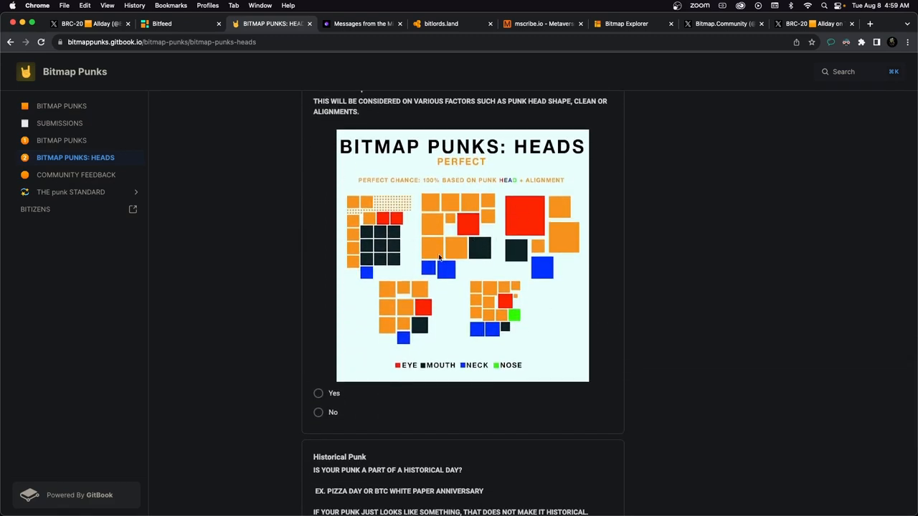
{"action": "mouse_move", "coordinate": [370, 275]}
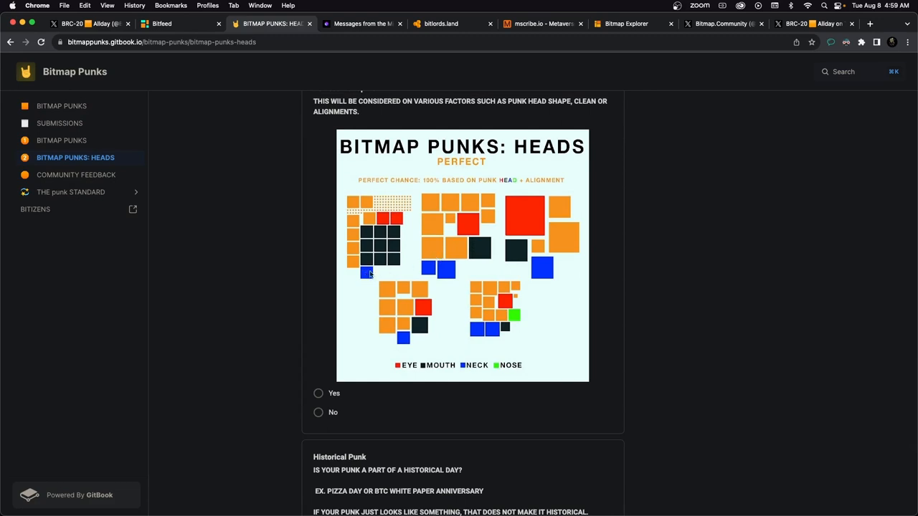
{"action": "mouse_move", "coordinate": [404, 247]}
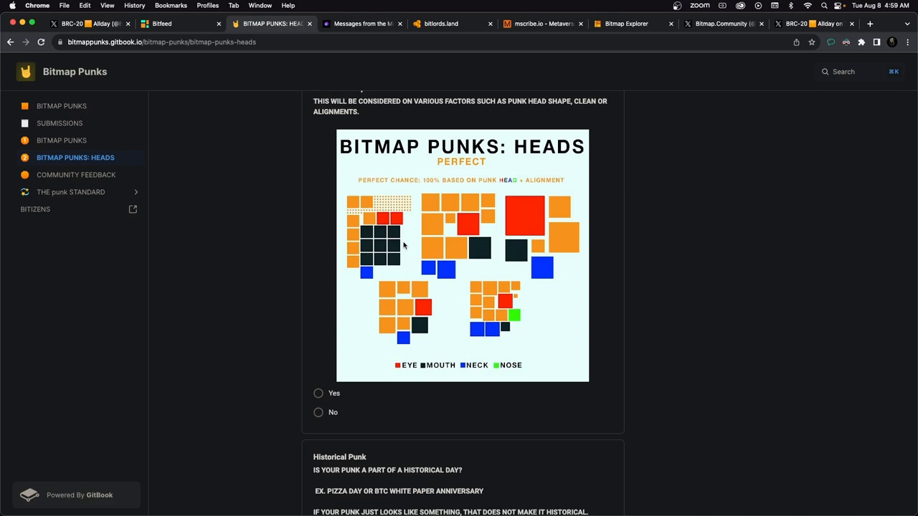
{"action": "scroll", "scroll_direction": "down", "scroll_amount": 3}
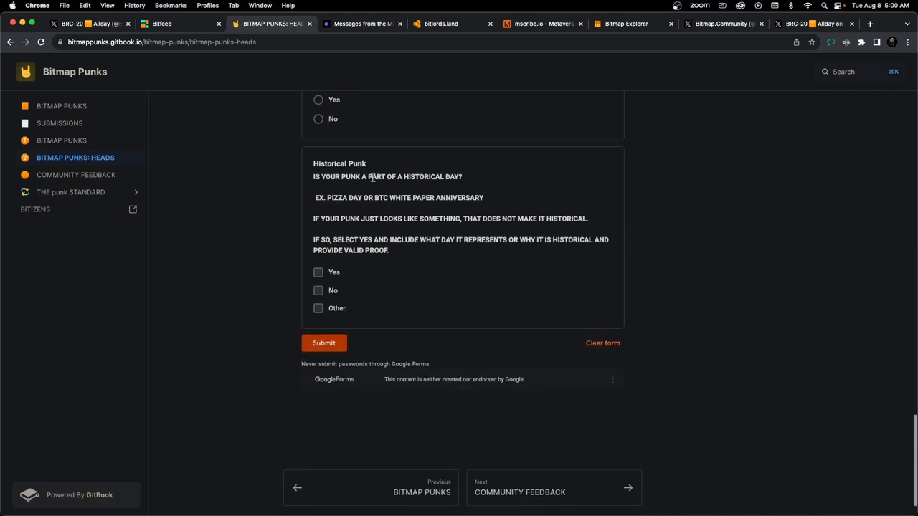
{"action": "scroll", "scroll_direction": "down", "scroll_amount": 3}
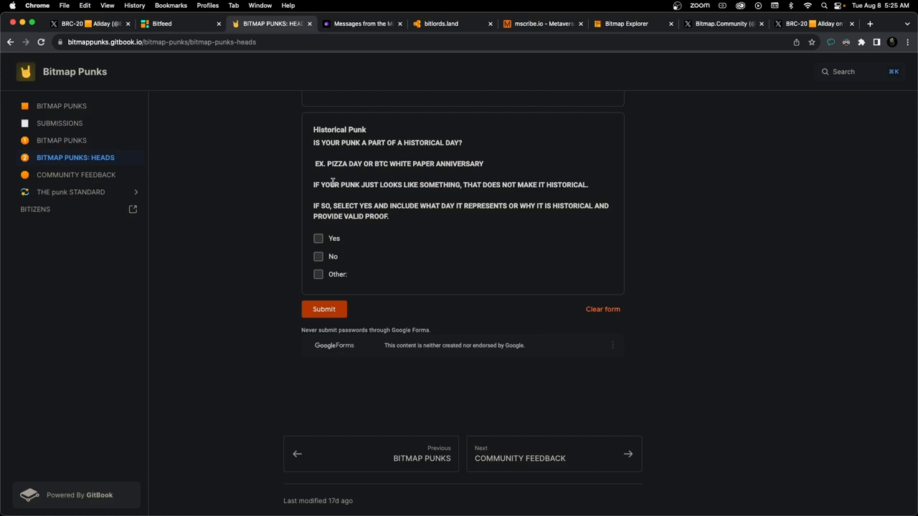
{"action": "mouse_move", "coordinate": [329, 178]}
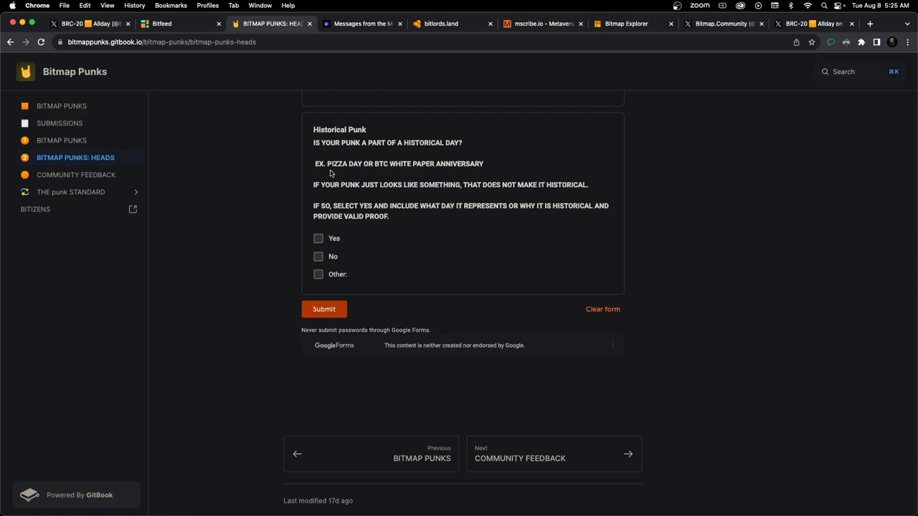
- Enter the Messages from the Mines archive showing block 130,635's Eligius coinbase message
{"action": "left_click", "coordinate": [361, 22]}
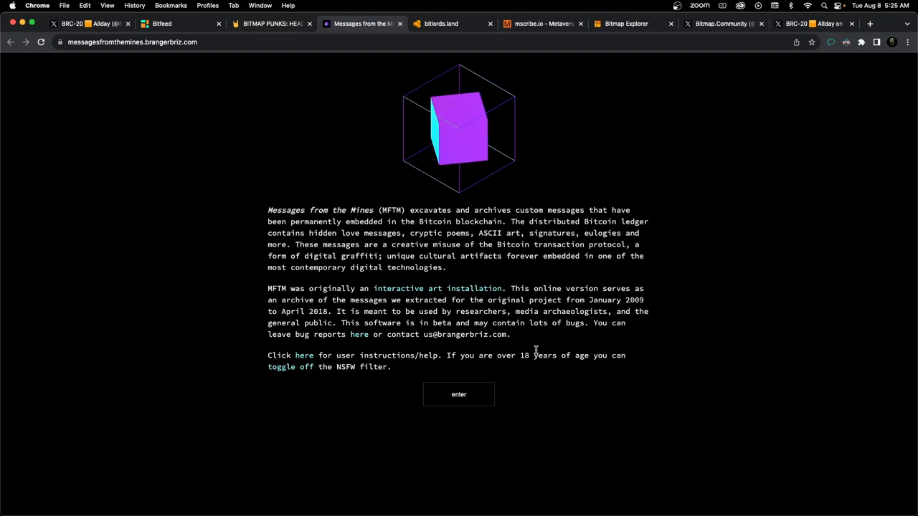
{"action": "left_click", "coordinate": [459, 394]}
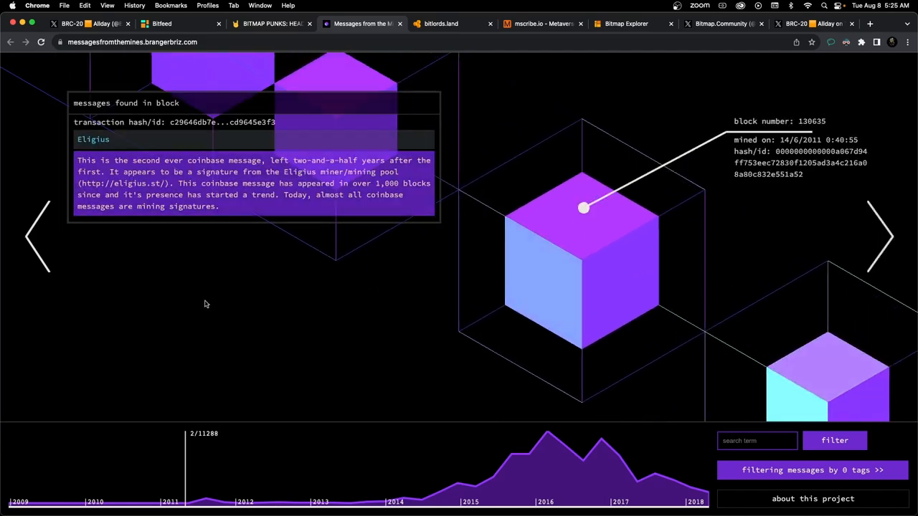
{"action": "left_click", "coordinate": [40, 237]}
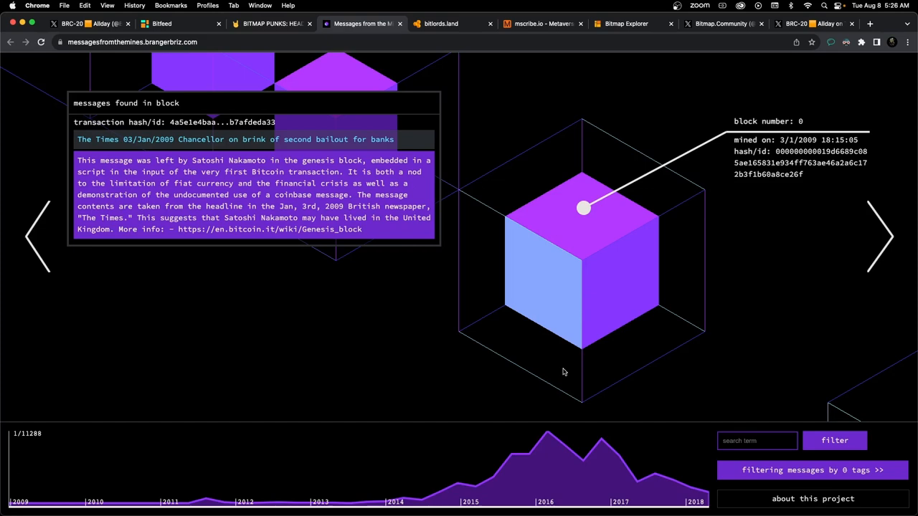
{"action": "mouse_move", "coordinate": [887, 269]}
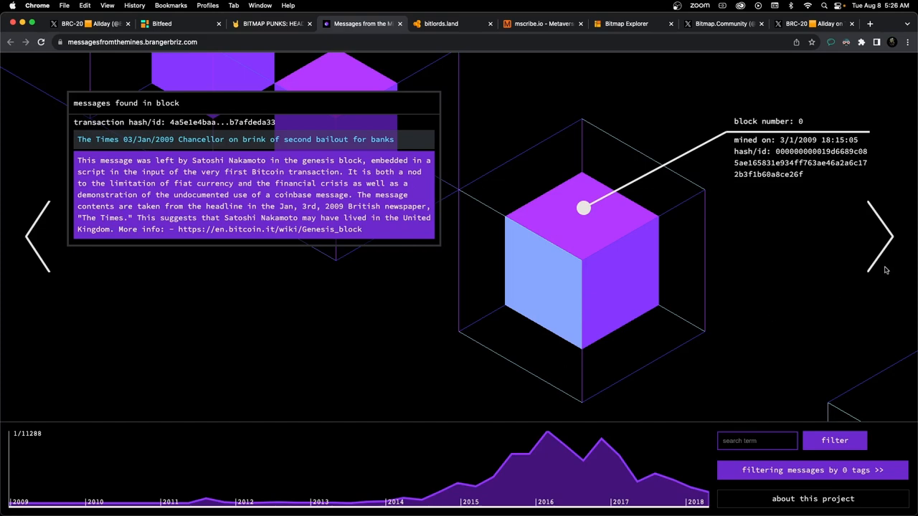
{"action": "left_click", "coordinate": [882, 237]}
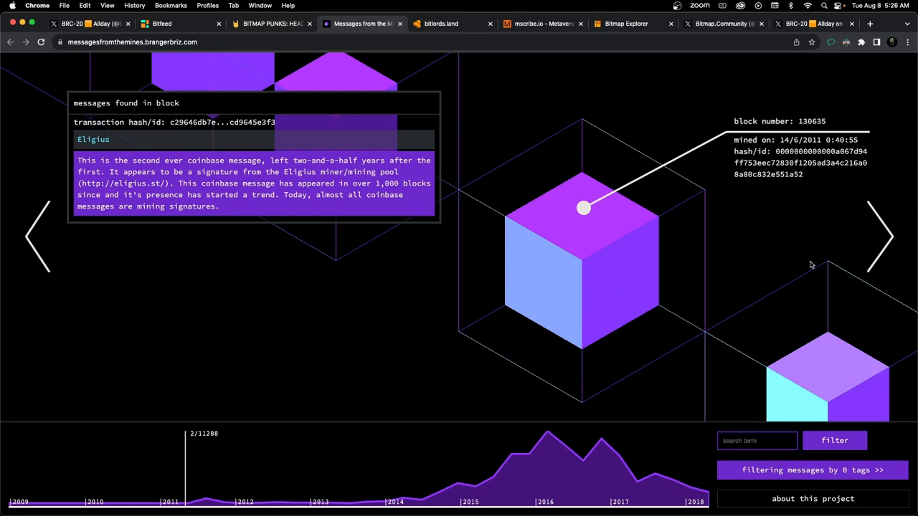
- Read block 138,725's Len Sassaman ASCII tribute, then move to the Bitlords rankings site
{"action": "left_click", "coordinate": [880, 238]}
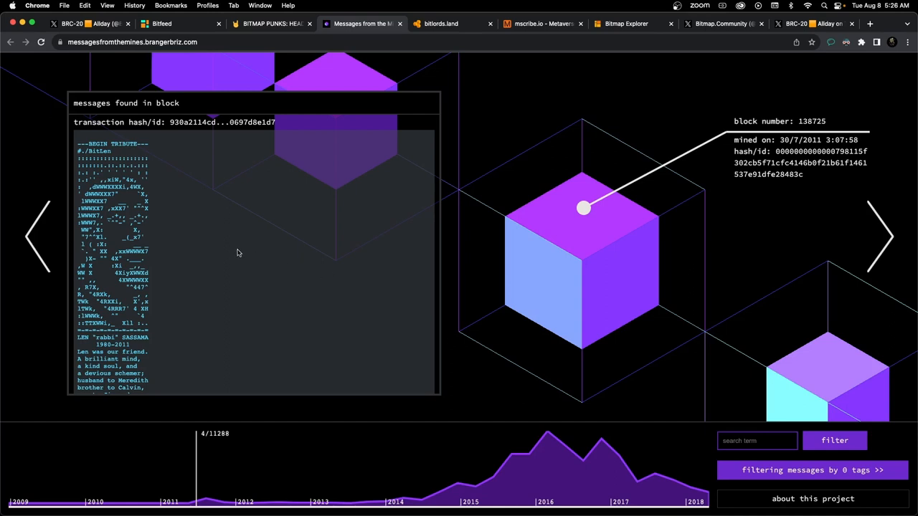
{"action": "scroll", "scroll_direction": "down", "scroll_amount": 3}
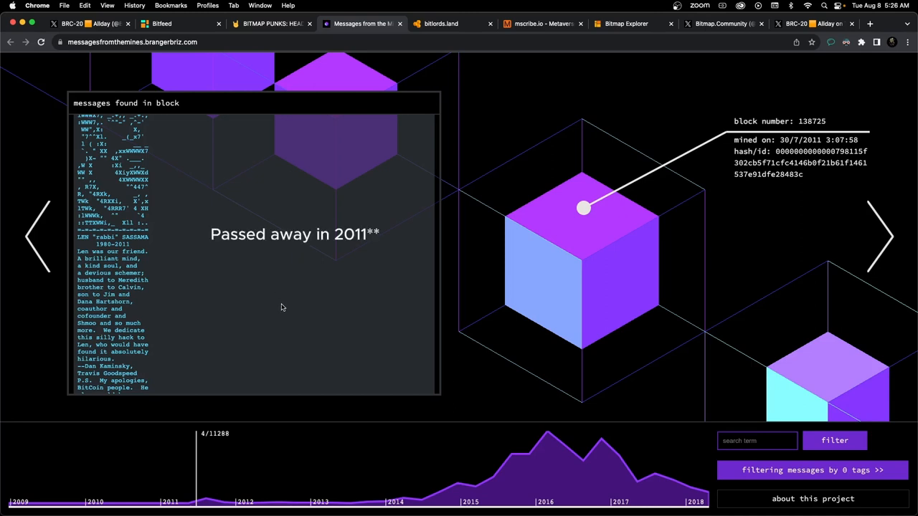
{"action": "scroll", "scroll_direction": "down", "scroll_amount": 3}
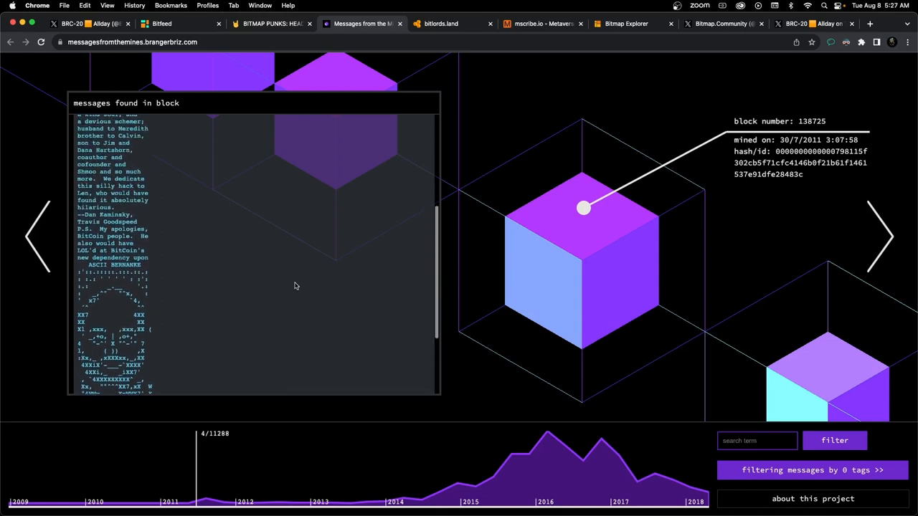
{"action": "scroll", "scroll_direction": "down", "scroll_amount": 3}
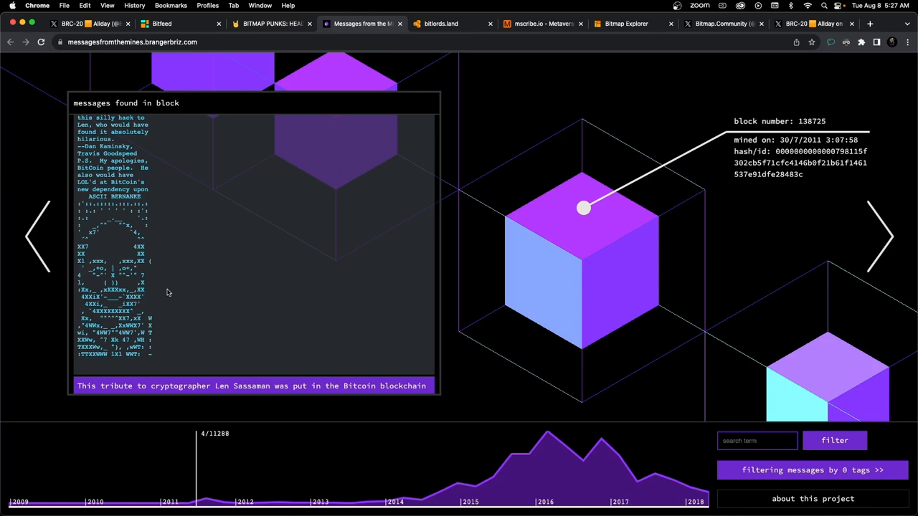
{"action": "mouse_move", "coordinate": [121, 266]}
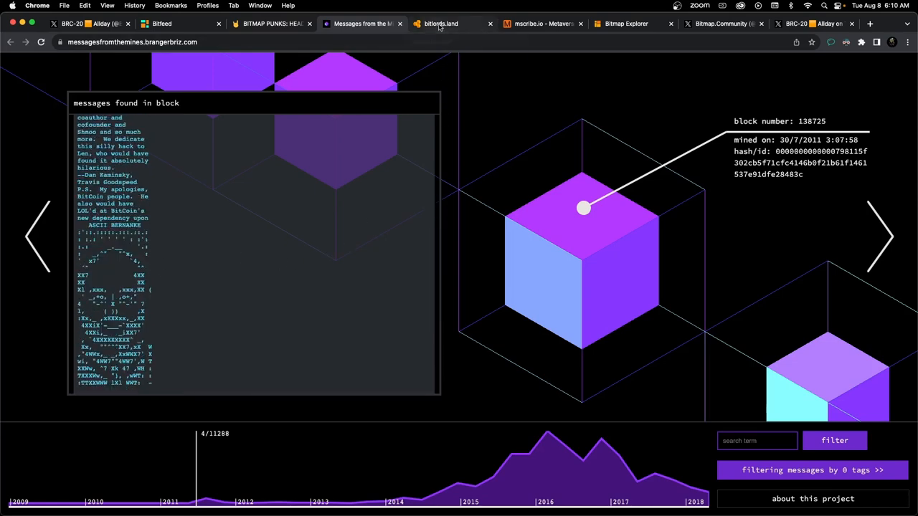
{"action": "left_click", "coordinate": [439, 23]}
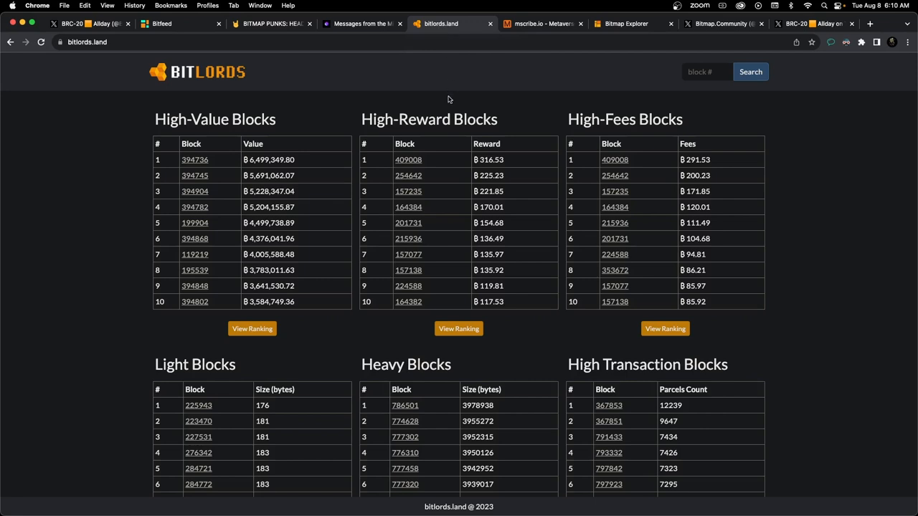
{"action": "mouse_move", "coordinate": [439, 163]}
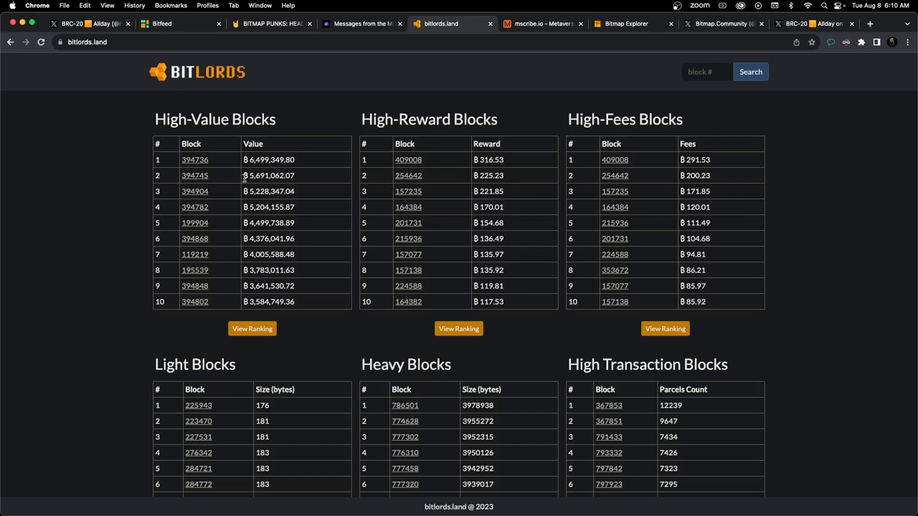
{"action": "mouse_move", "coordinate": [149, 221]}
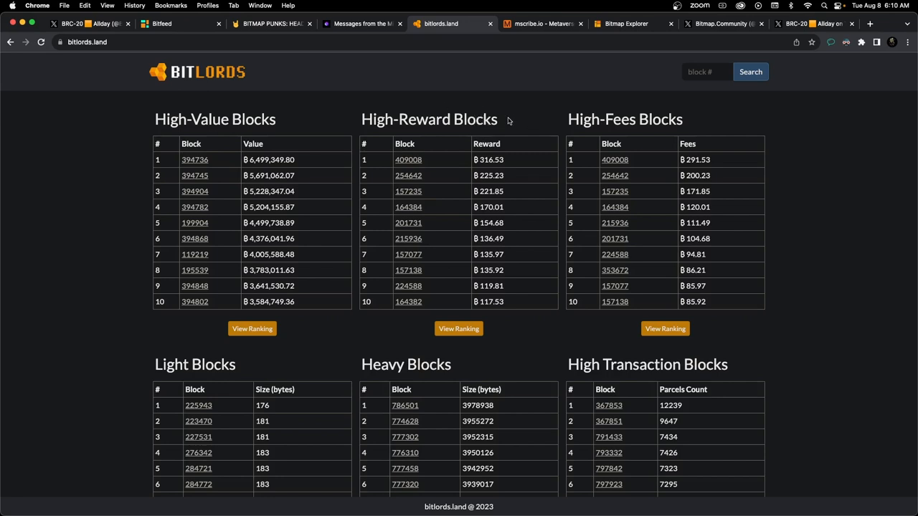
{"action": "mouse_move", "coordinate": [344, 411]}
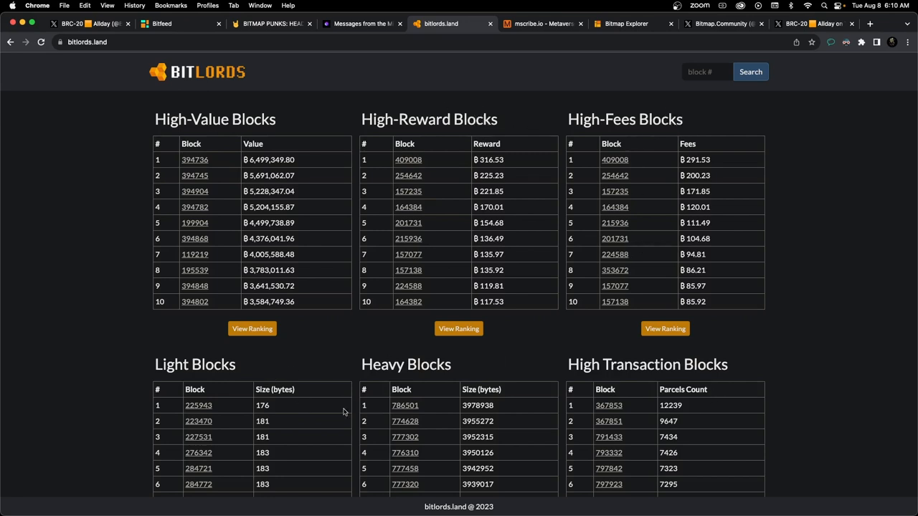
{"action": "mouse_move", "coordinate": [308, 324]}
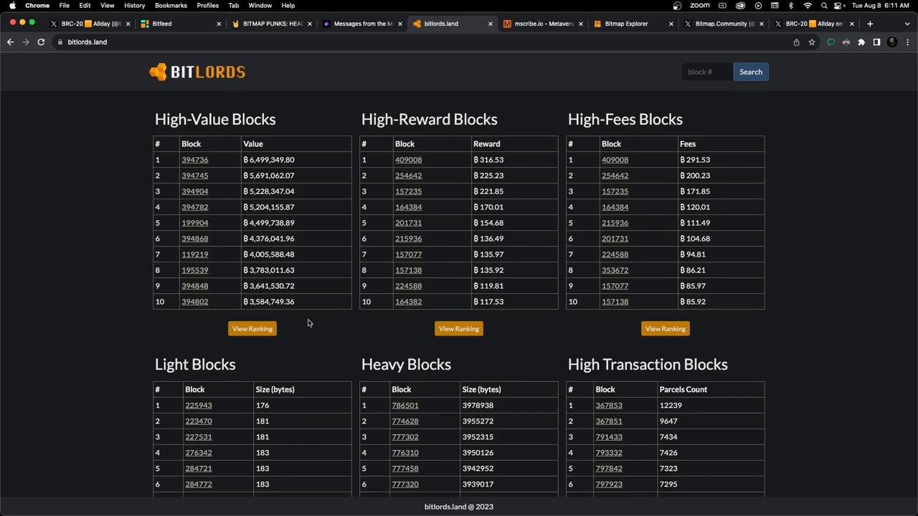
{"action": "mouse_move", "coordinate": [522, 442]}
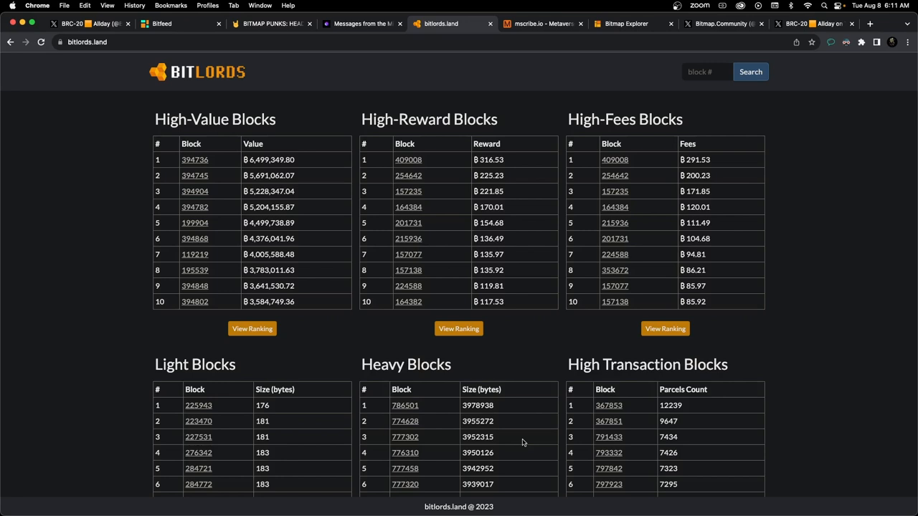
{"action": "mouse_move", "coordinate": [518, 391]}
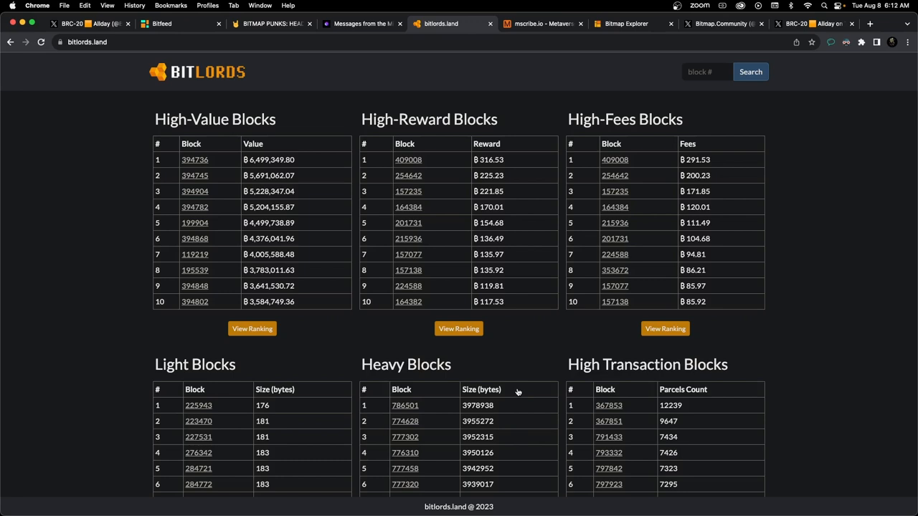
{"action": "mouse_move", "coordinate": [210, 87]}
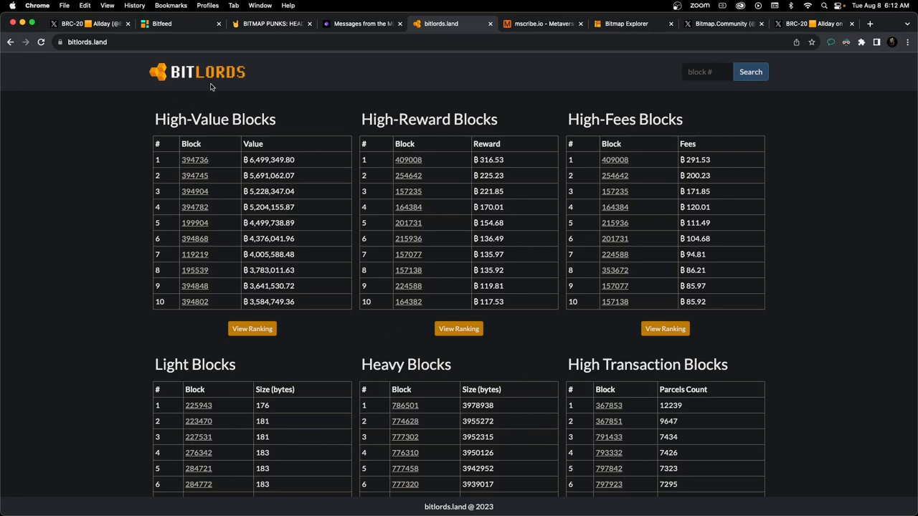
- Open block 394,736, the highest-value block, with its 2,172 parcels in 3D
{"action": "left_click", "coordinate": [195, 159]}
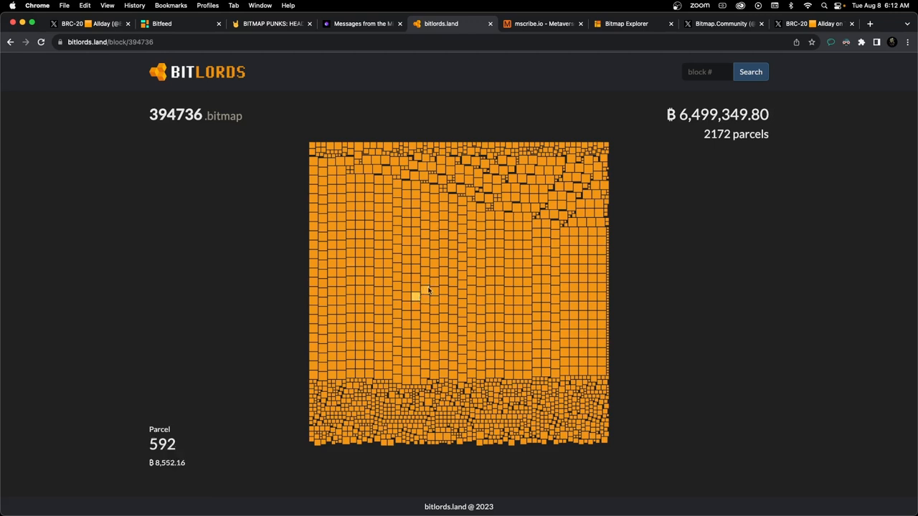
{"action": "mouse_move", "coordinate": [218, 300]}
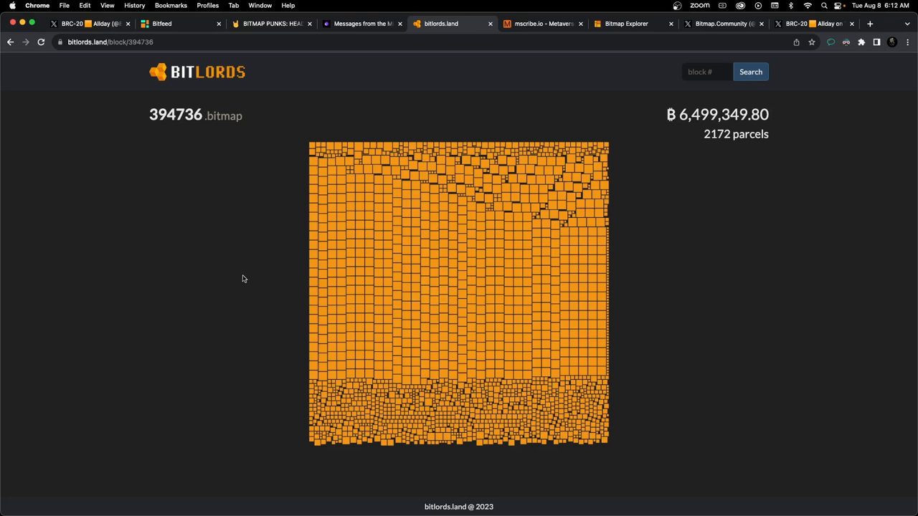
{"action": "mouse_move", "coordinate": [303, 233]}
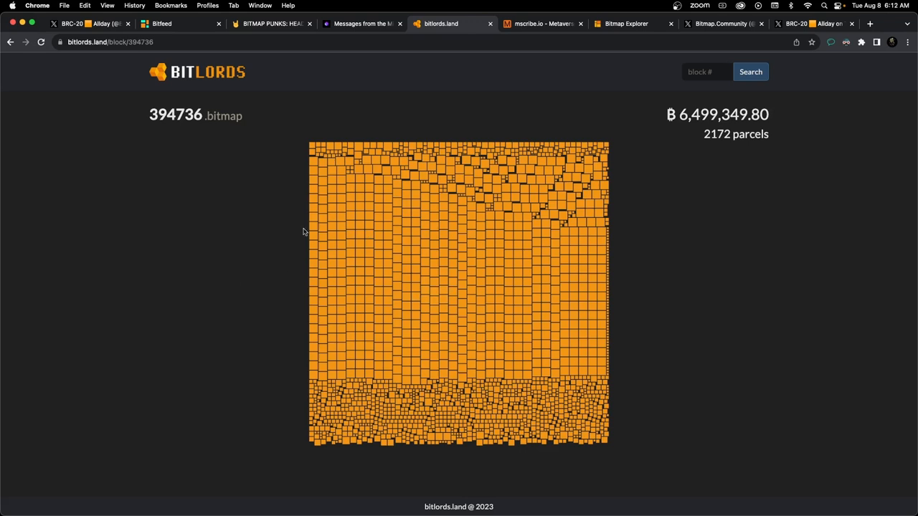
{"action": "mouse_move", "coordinate": [192, 135]}
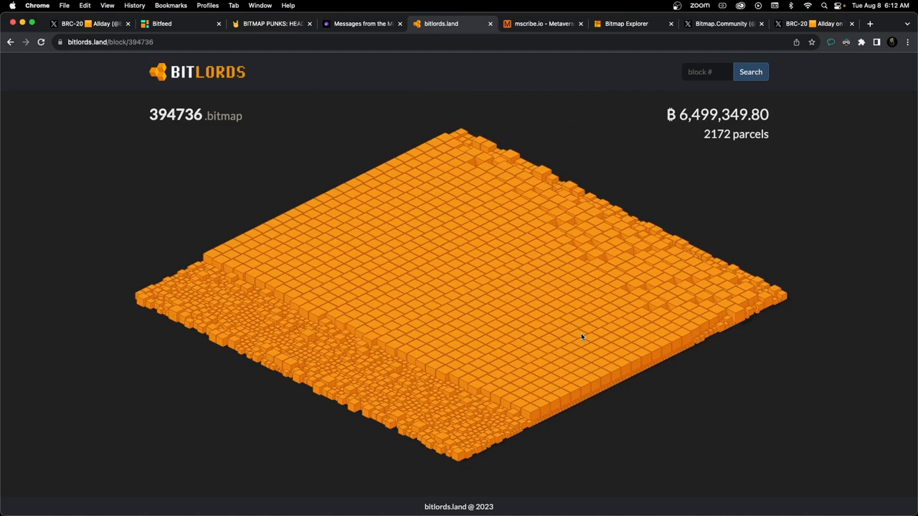
{"action": "left_click", "coordinate": [505, 370]}
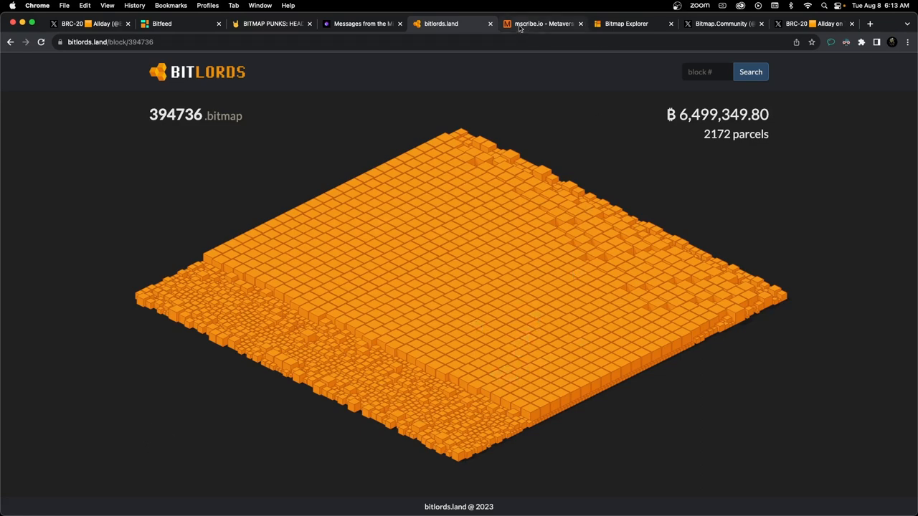
- Switch to mscribe.io showing block 799,684's district
{"action": "left_click", "coordinate": [542, 23]}
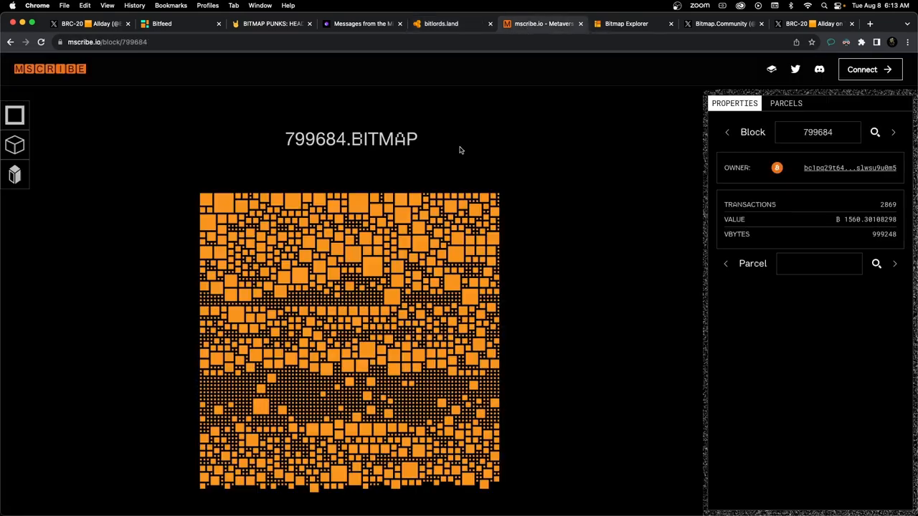
{"action": "mouse_move", "coordinate": [438, 190]}
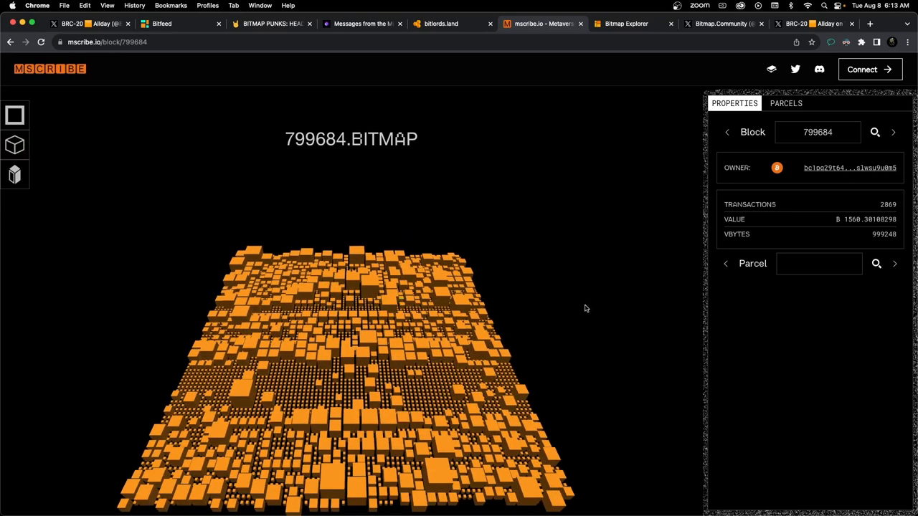
- Inspect parcels 472 and 835 in block 799,684, then show the district as tall towers
{"action": "left_click", "coordinate": [476, 352]}
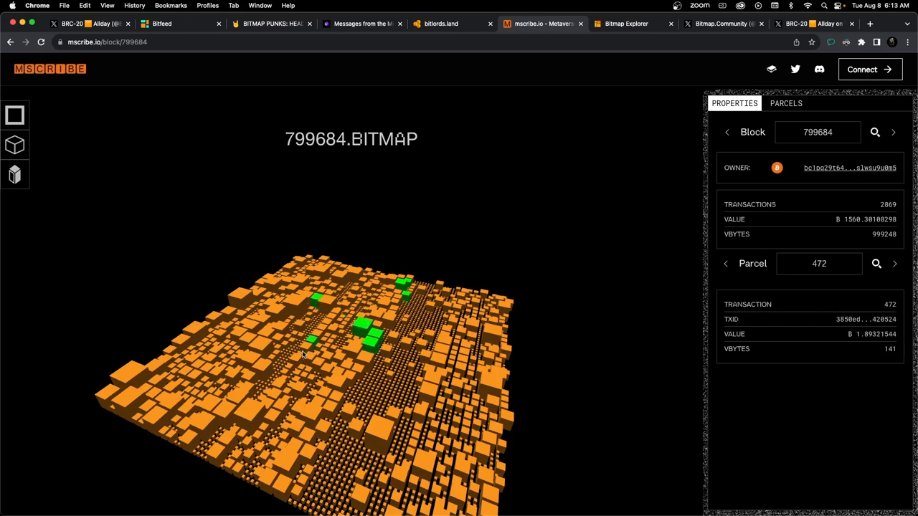
{"action": "left_click", "coordinate": [310, 345]}
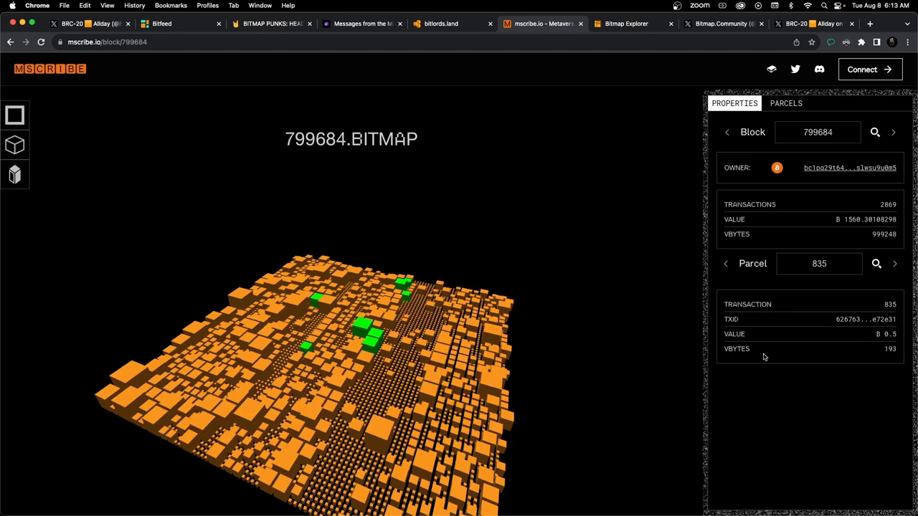
{"action": "left_click", "coordinate": [895, 264]}
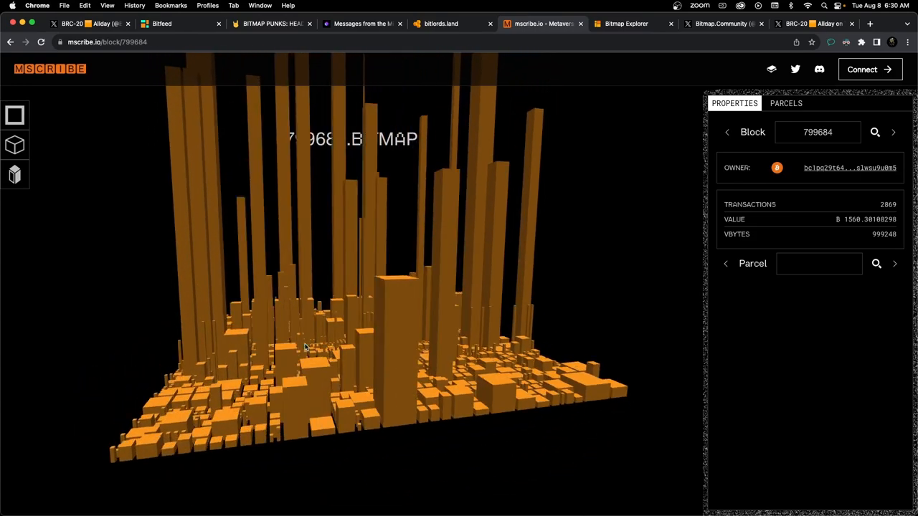
- Reveal the green-highlighted parcels among the towers, then move to Bitmap Explorer
{"action": "left_click", "coordinate": [316, 387]}
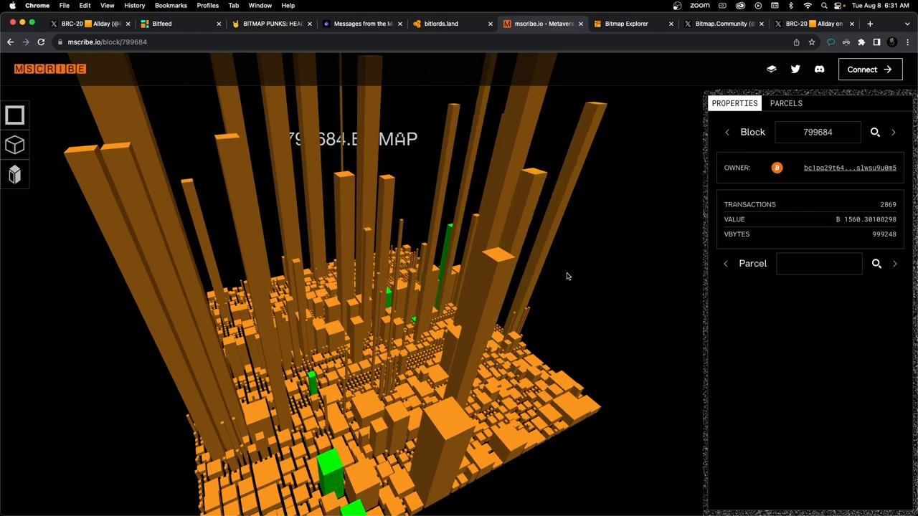
{"action": "left_click", "coordinate": [717, 23]}
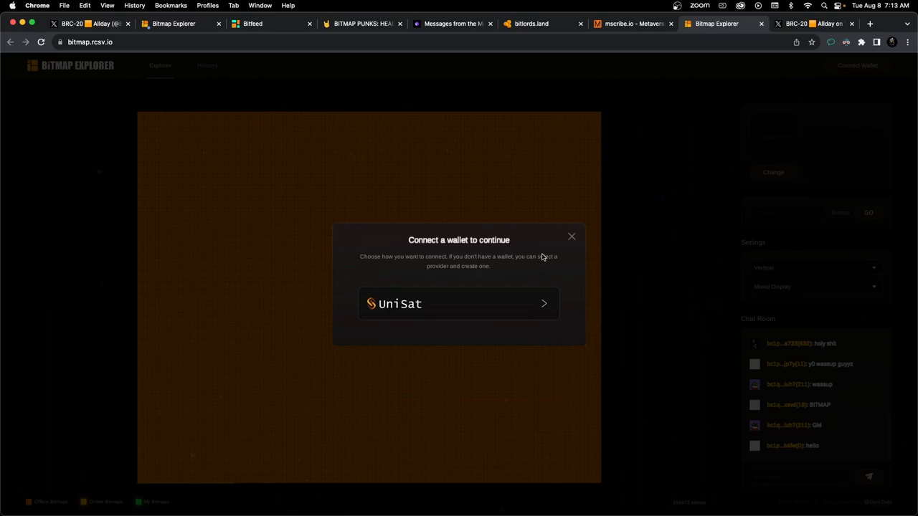
{"action": "mouse_move", "coordinate": [585, 261]}
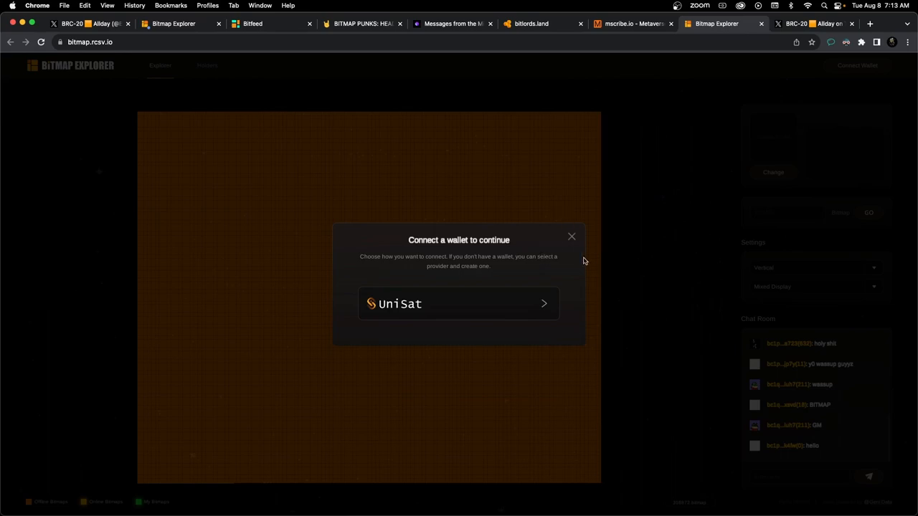
{"action": "mouse_move", "coordinate": [814, 166]}
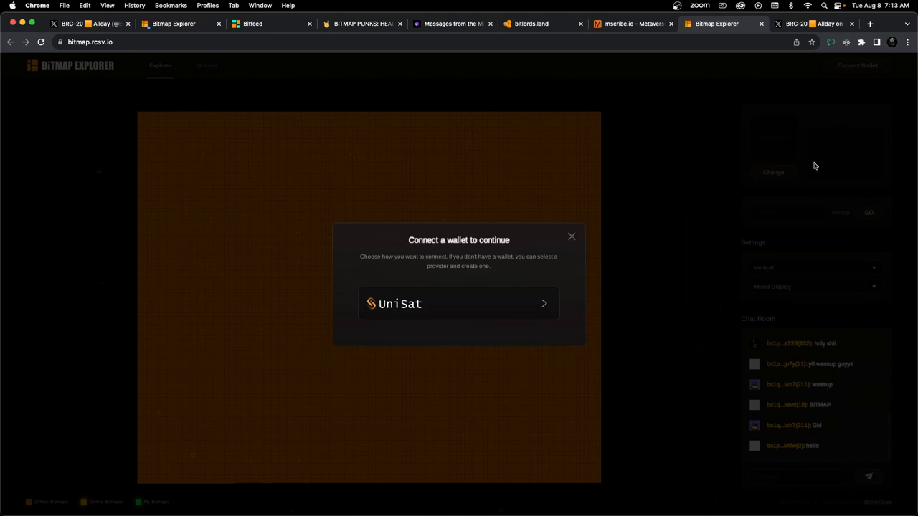
{"action": "mouse_move", "coordinate": [611, 231]}
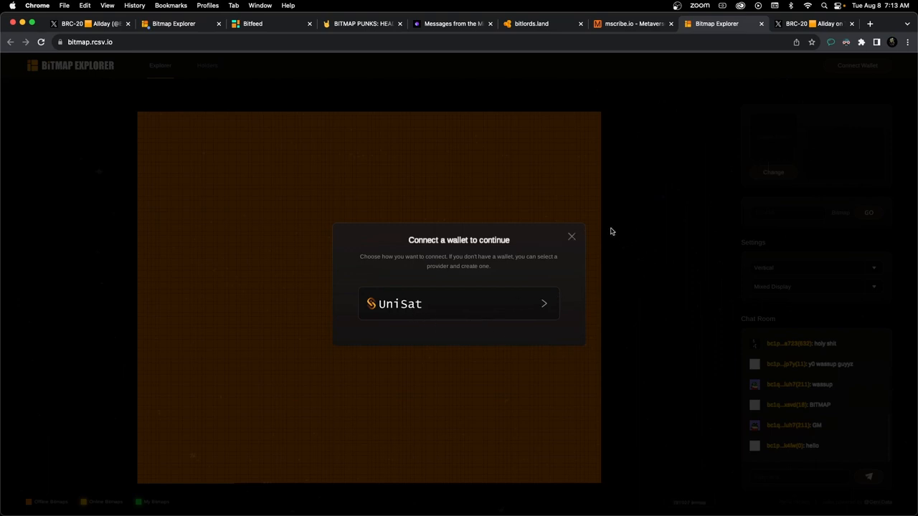
- Attempt a UniSat wallet connection and acknowledge the 'UniSat Wallet is not installed!' alert
{"action": "left_click", "coordinate": [459, 304]}
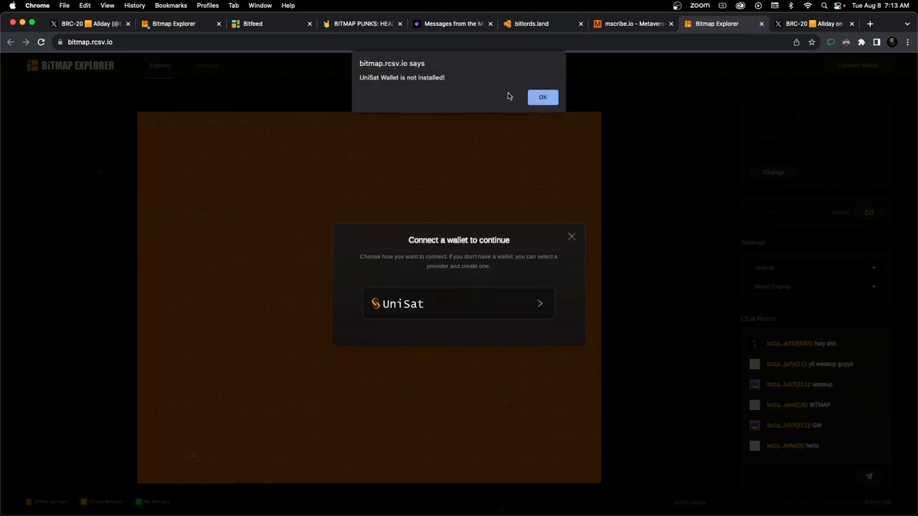
{"action": "left_click", "coordinate": [542, 98]}
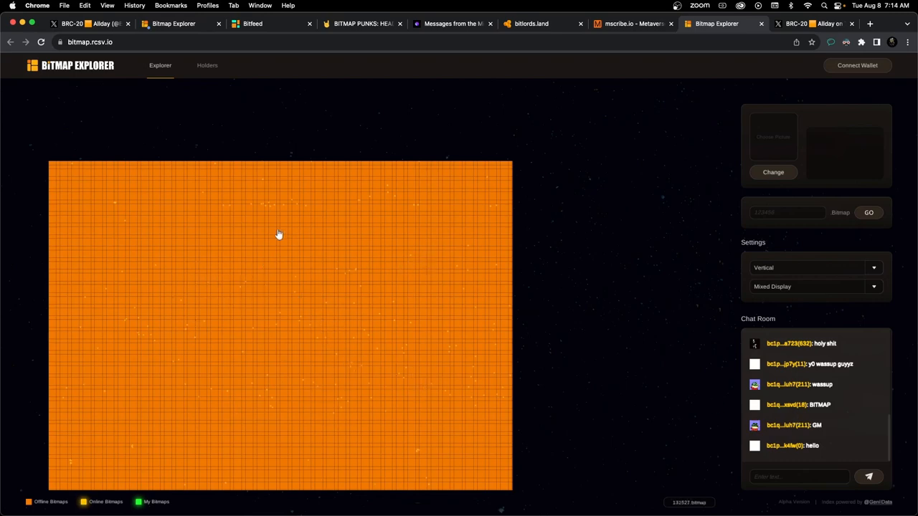
{"action": "mouse_move", "coordinate": [296, 337]}
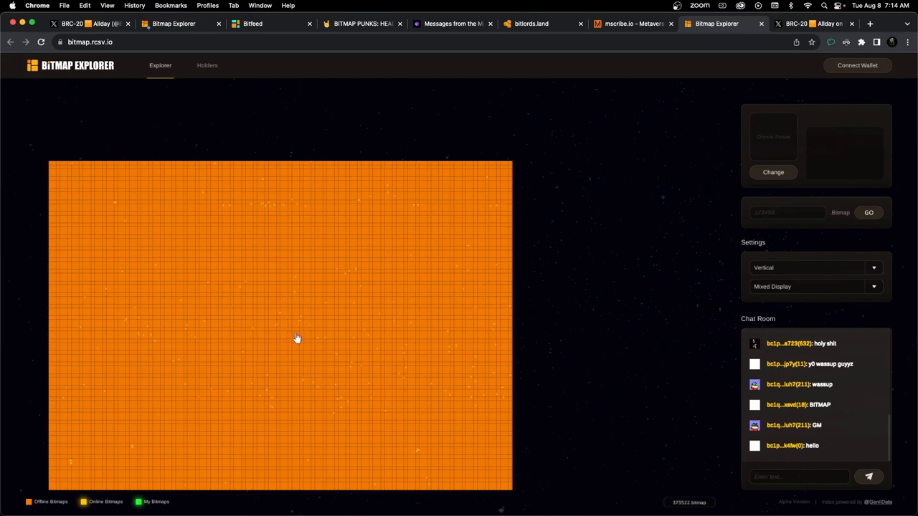